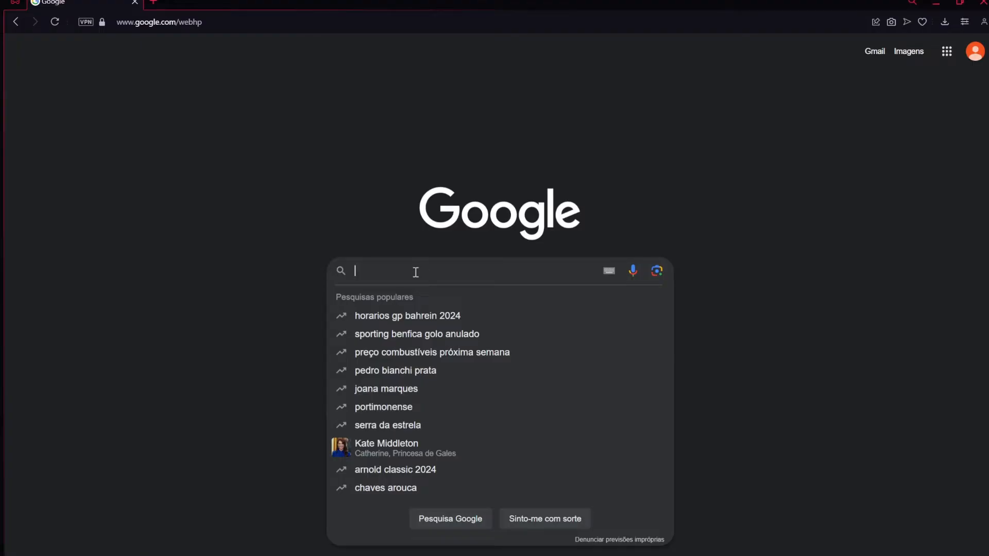
# Search Google for 'w-okada voice cha' and take the 'w-okada voice changer github' suggestion
pyautogui.write('w')
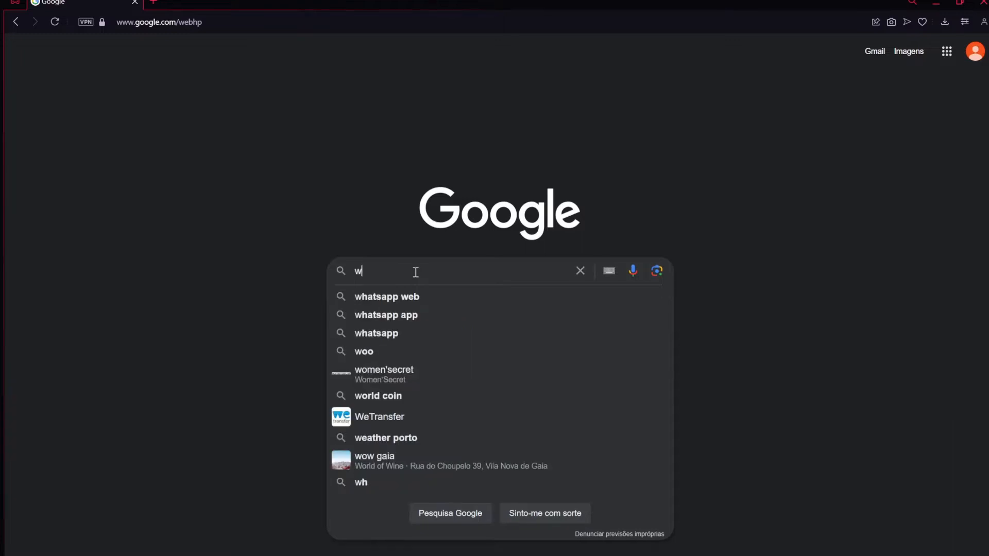
pyautogui.write('-okada')
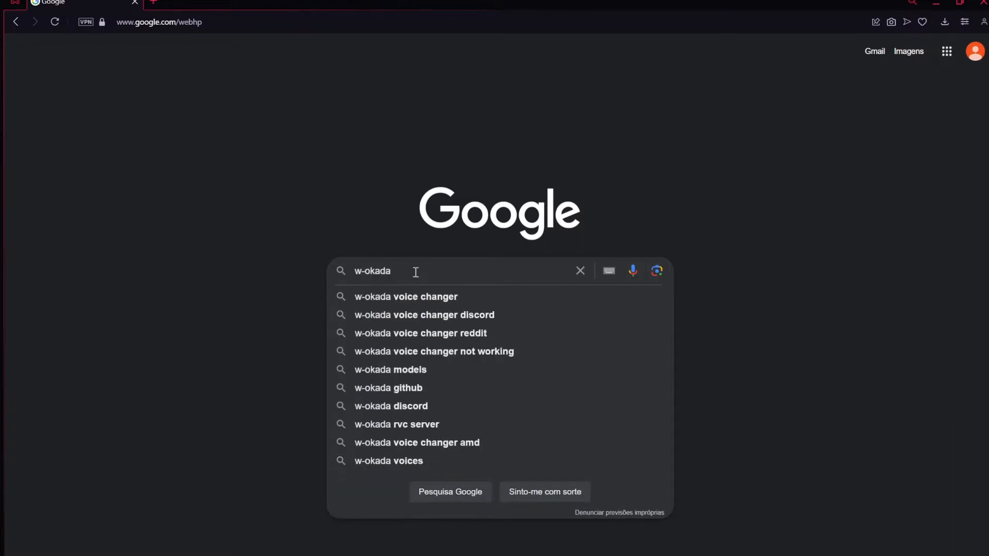
pyautogui.write('voice changer gi')
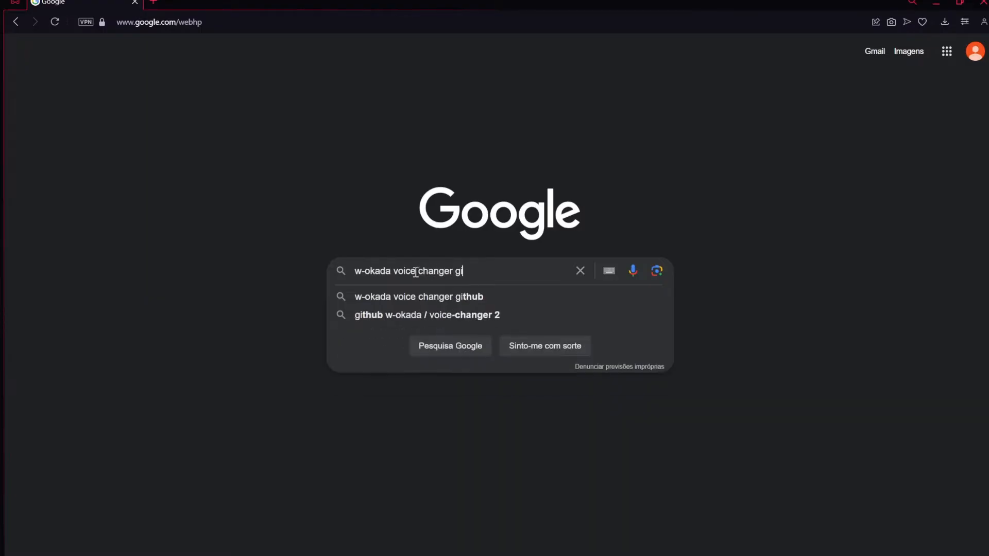
pyautogui.click(418, 297)
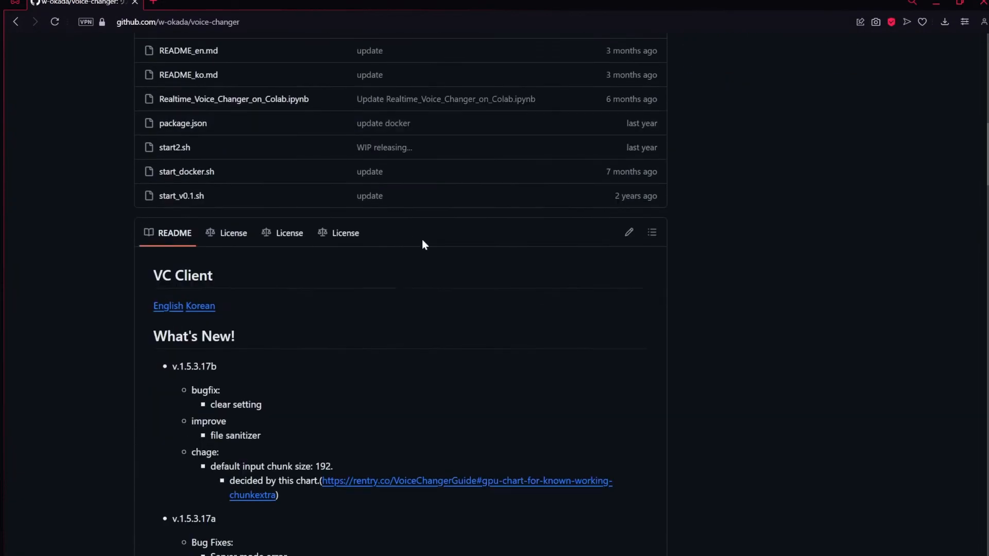
# Switch to the English README and follow the Hugging Face link for the win ONNX(cpu,cuda) build
pyautogui.scroll(-3)
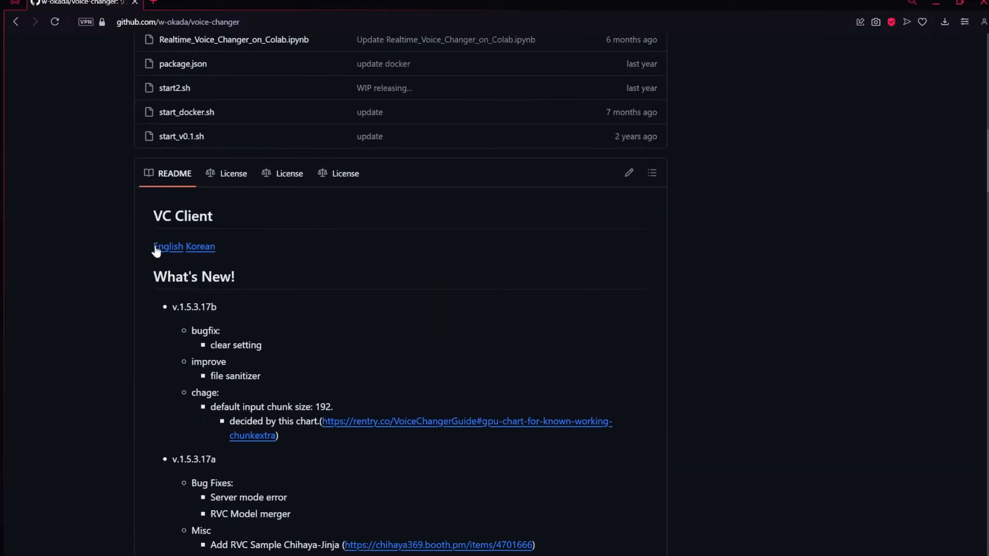
pyautogui.click(168, 246)
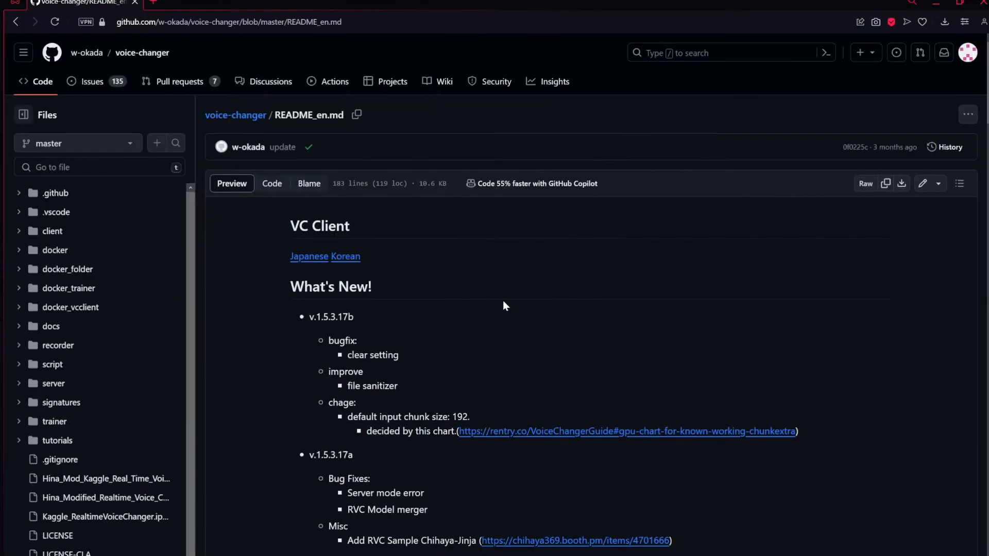
pyautogui.scroll(-3)
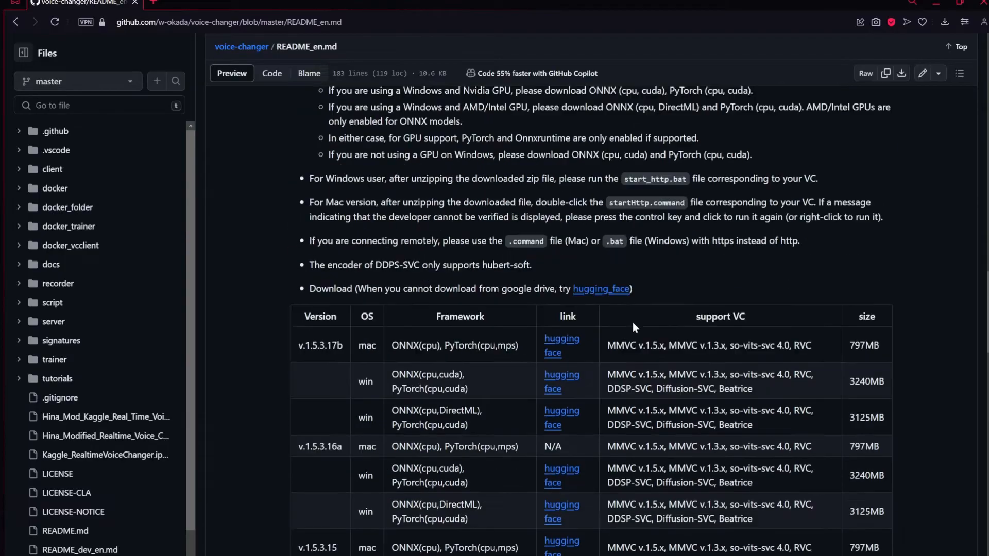
pyautogui.scroll(-3)
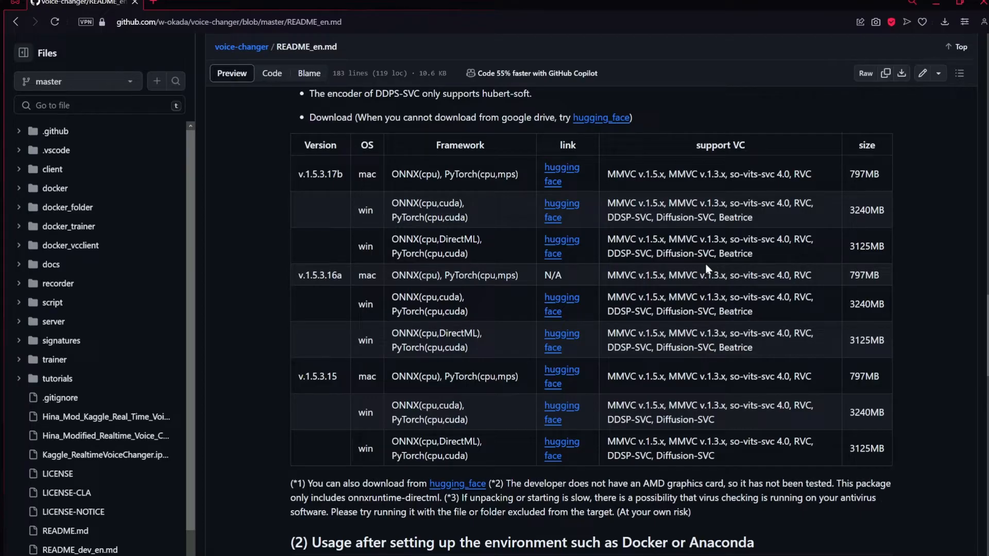
pyautogui.moveTo(564, 246)
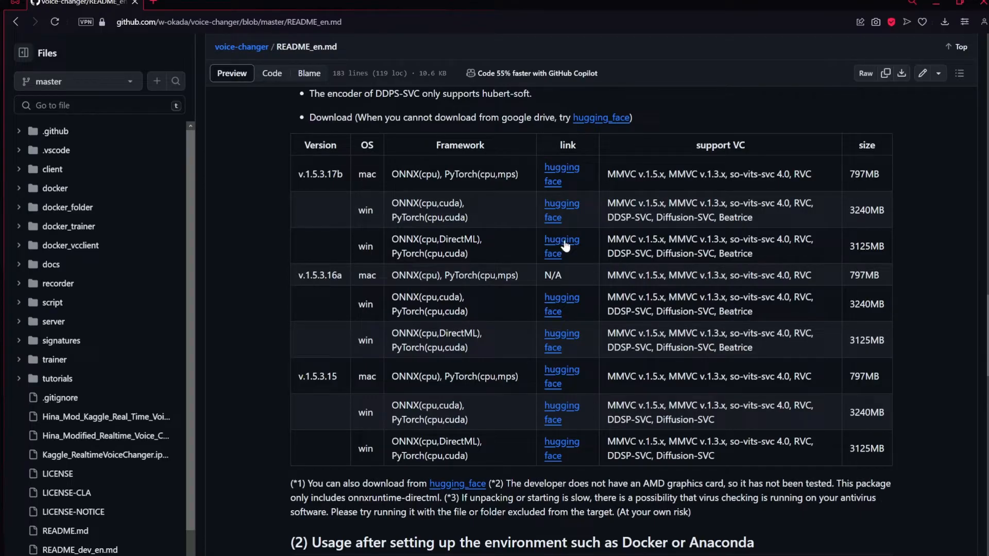
pyautogui.moveTo(559, 211)
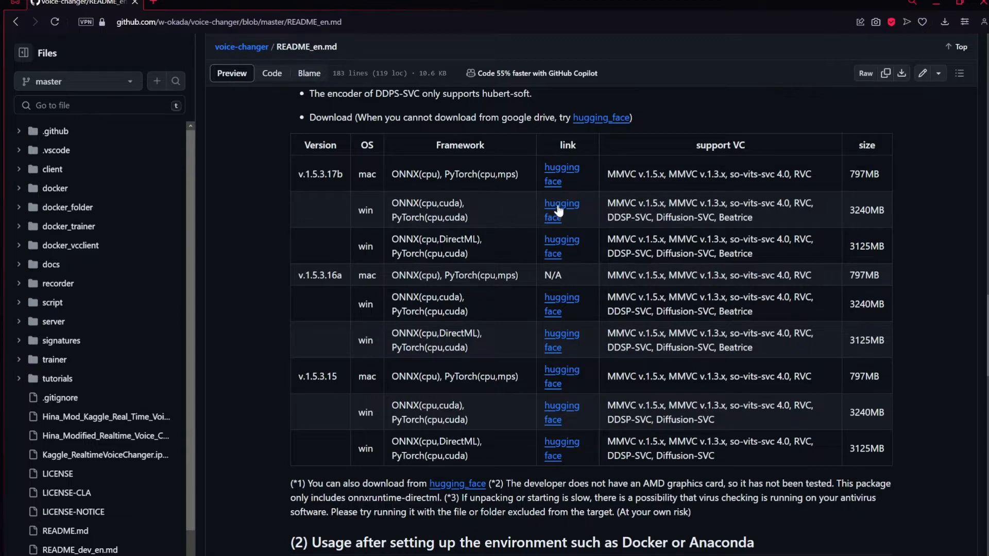
pyautogui.click(561, 210)
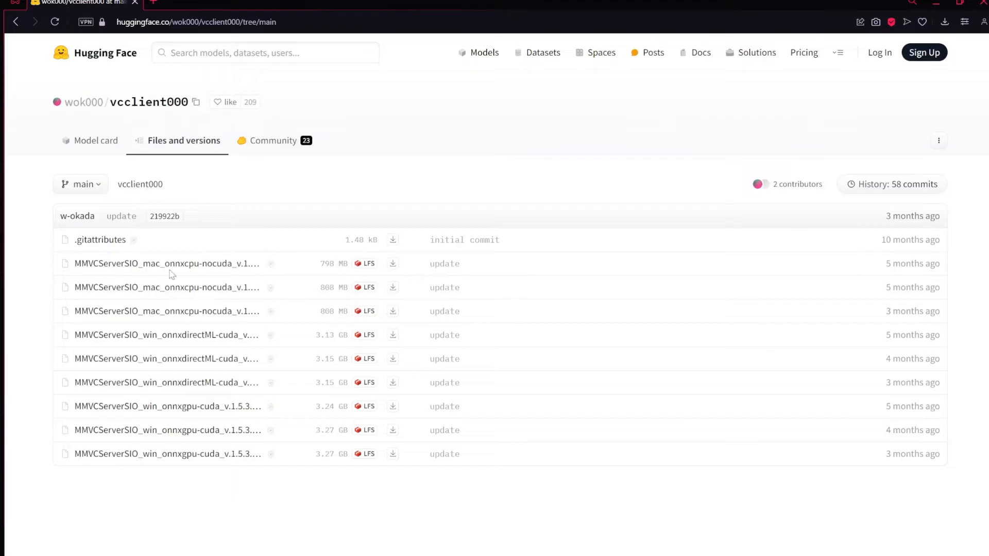
pyautogui.moveTo(209, 283)
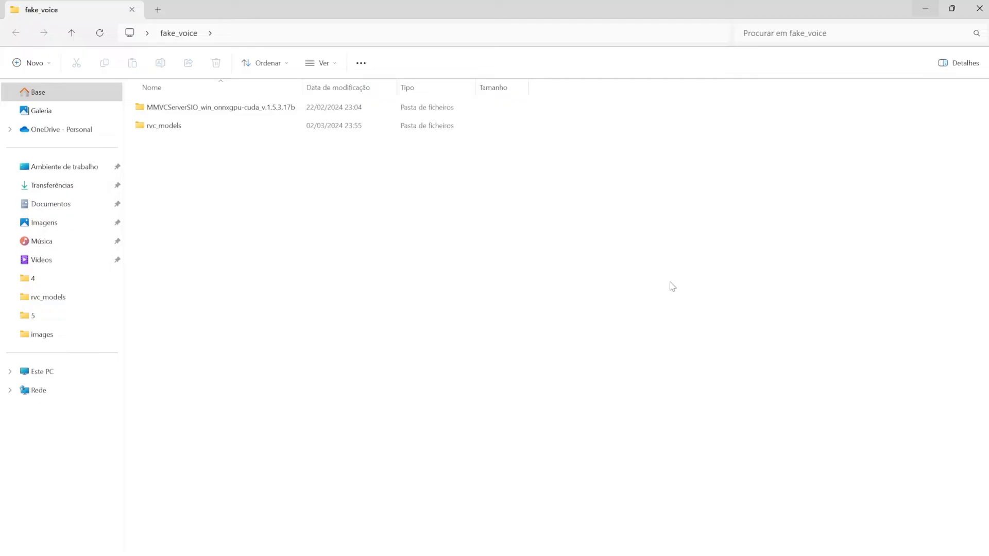
pyautogui.moveTo(267, 156)
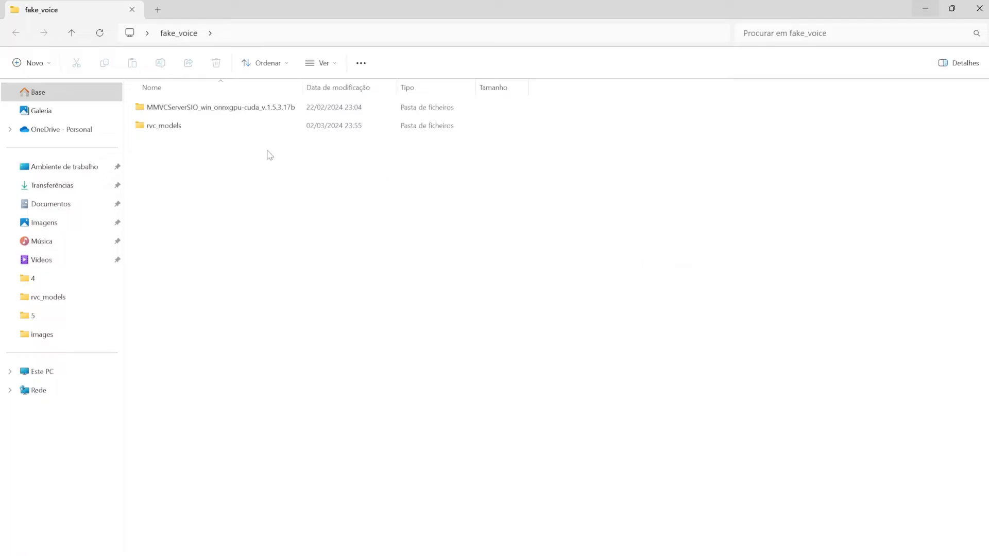
# Enter the MMVCServerSIO_win_onnxgpu-cuda folder and launch start_http.bat
pyautogui.click(220, 106)
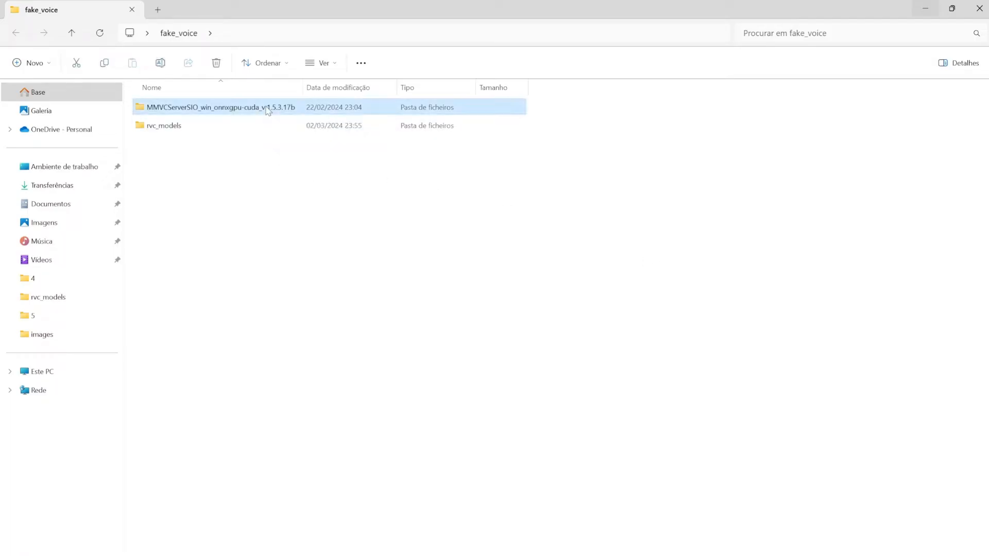
pyautogui.doubleClick(206, 106)
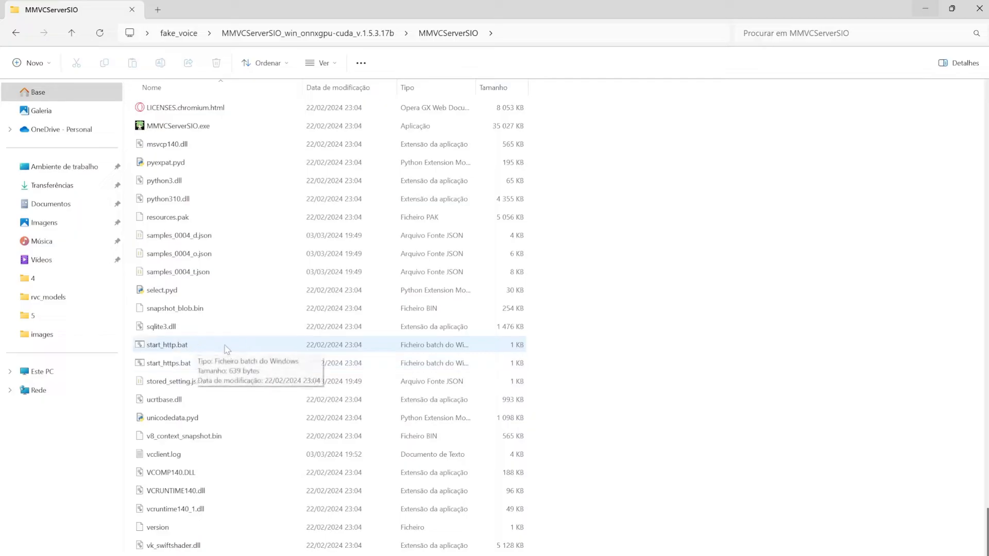
pyautogui.moveTo(261, 353)
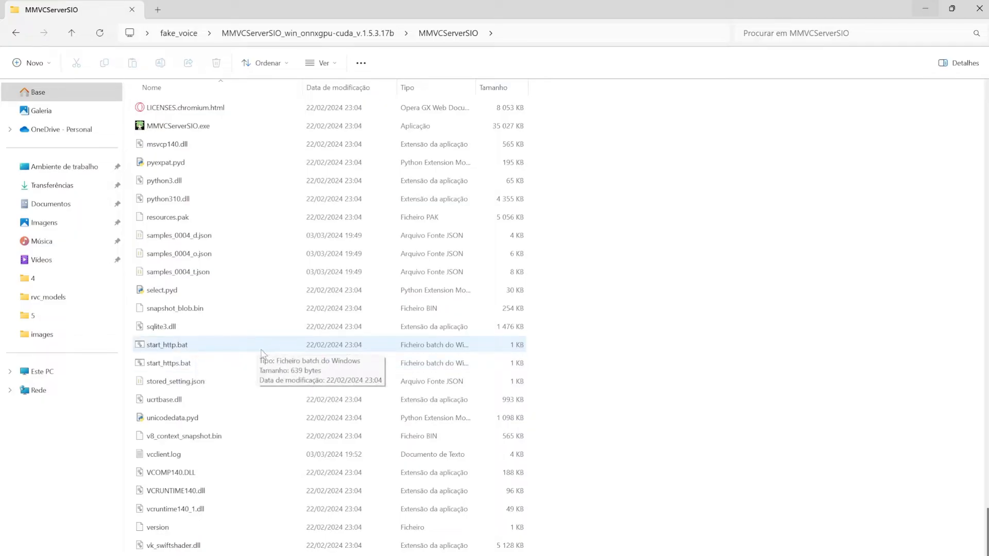
pyautogui.doubleClick(167, 344)
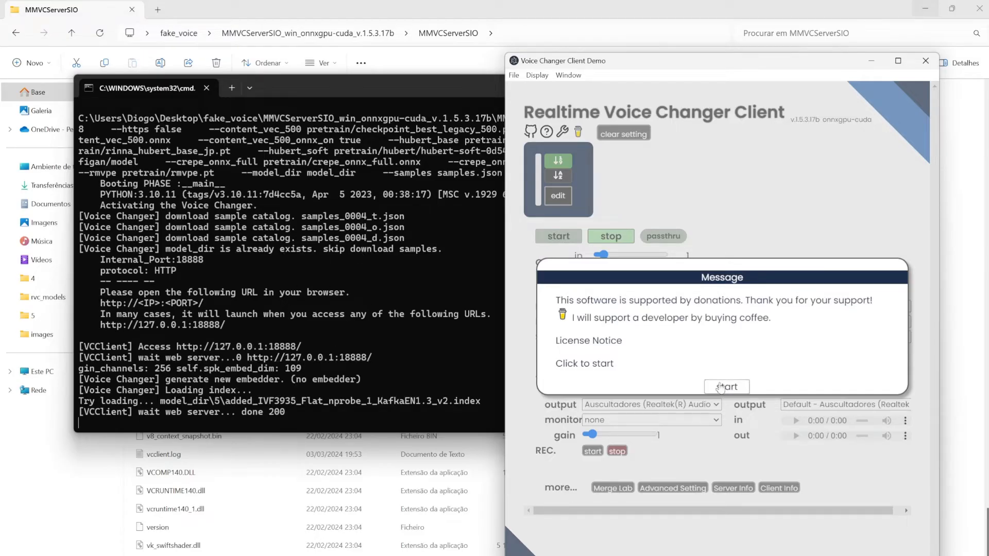
# Dismiss the startup Message popup and move the client window toward the screen centre
pyautogui.click(726, 387)
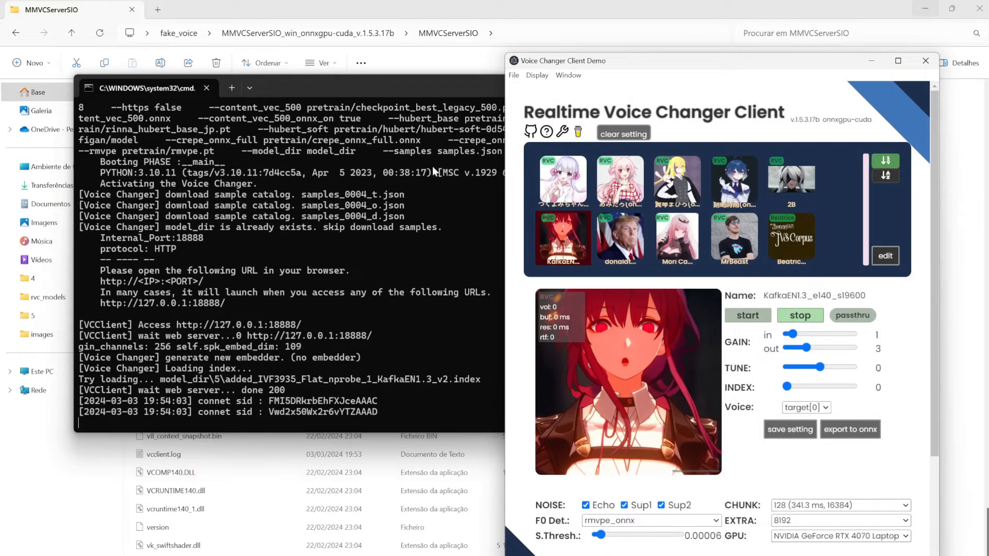
pyautogui.moveTo(719, 61); pyautogui.dragTo(568, 70)
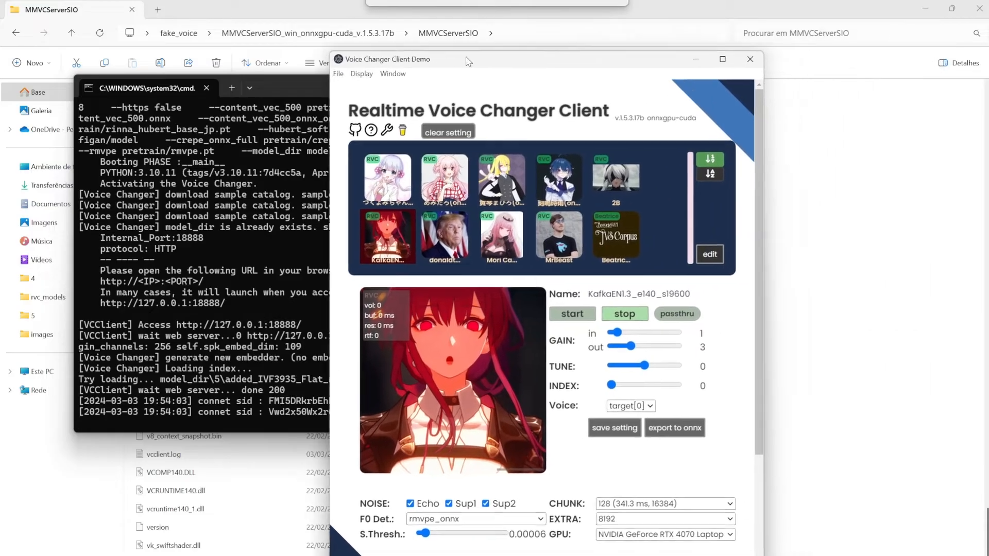
pyautogui.moveTo(466, 58); pyautogui.dragTo(293, 55)
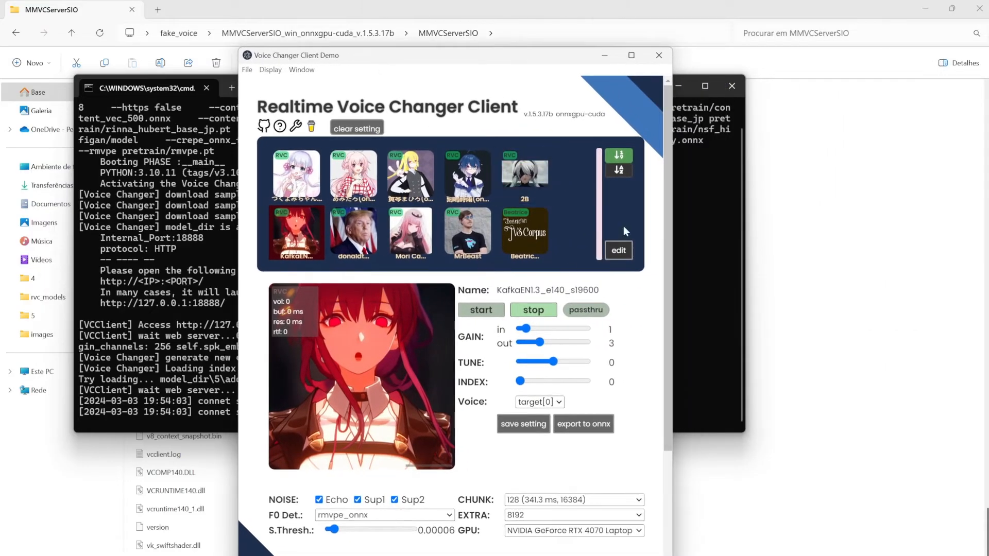
pyautogui.moveTo(580, 201)
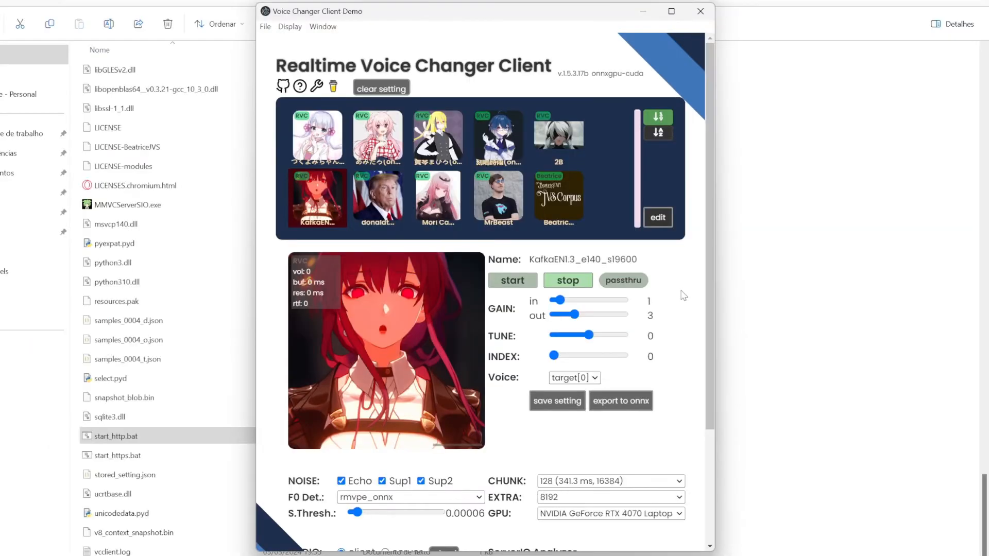
# Try the KafkaEN1.3 TUNE slider at 28, -27 and 8 before settling near -2
pyautogui.scroll(-3)
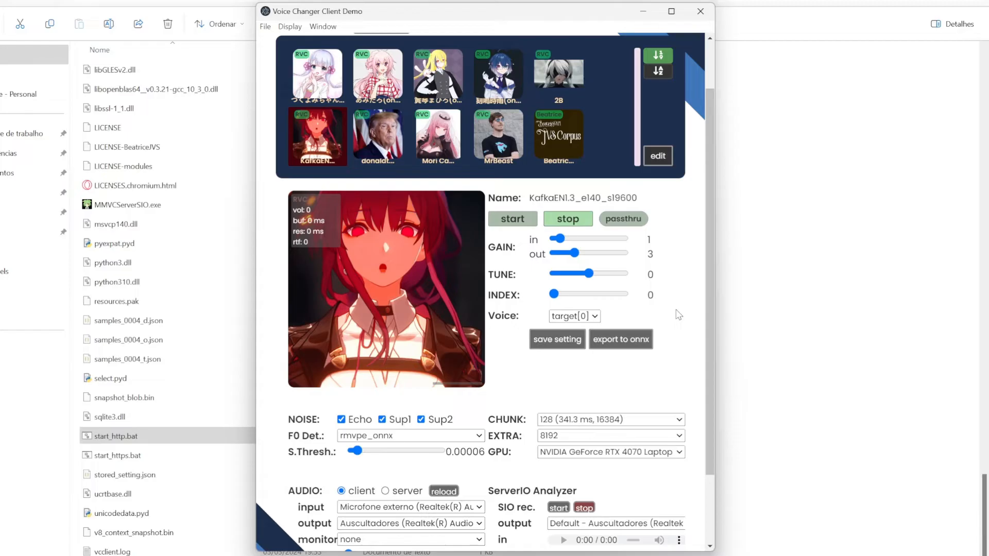
pyautogui.moveTo(679, 270)
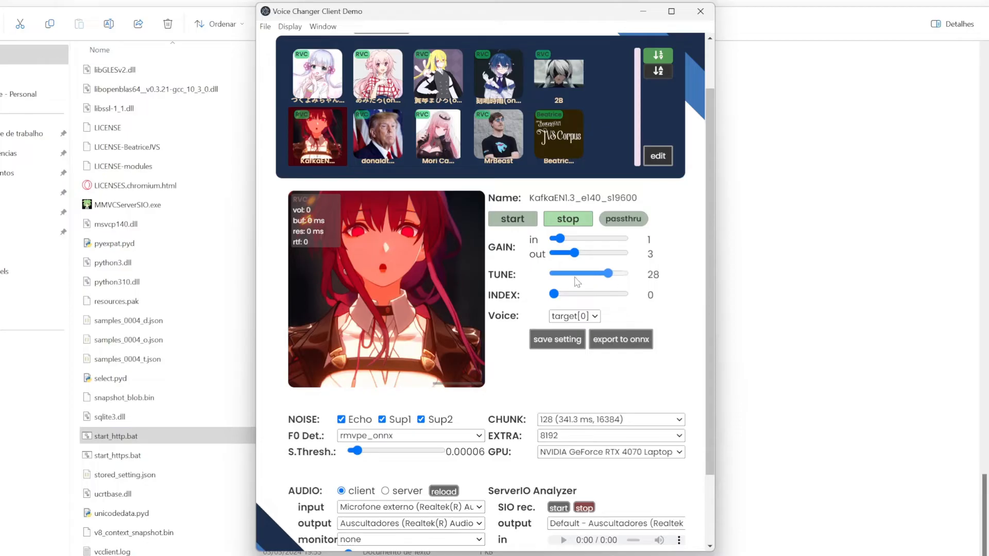
pyautogui.moveTo(608, 271); pyautogui.dragTo(565, 272)
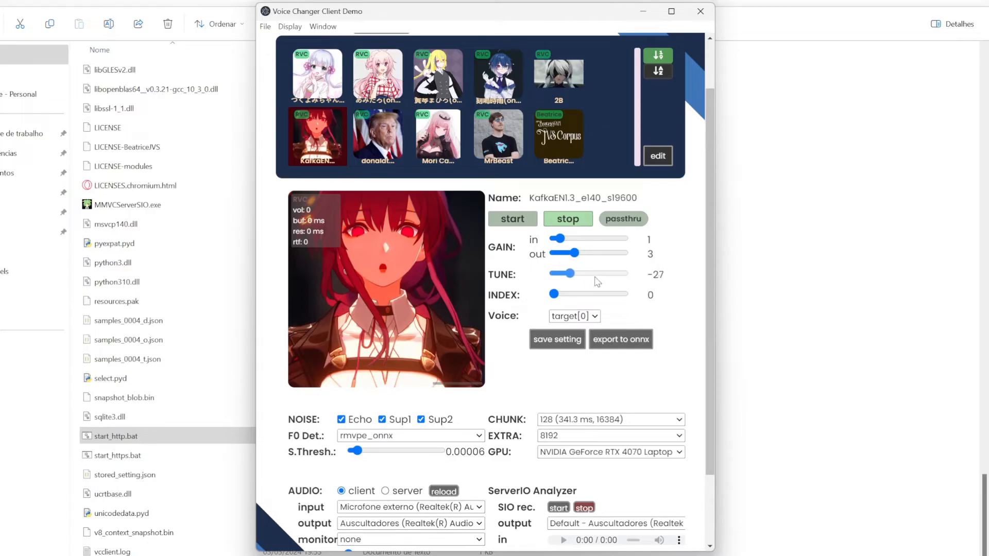
pyautogui.moveTo(564, 273); pyautogui.dragTo(578, 272)
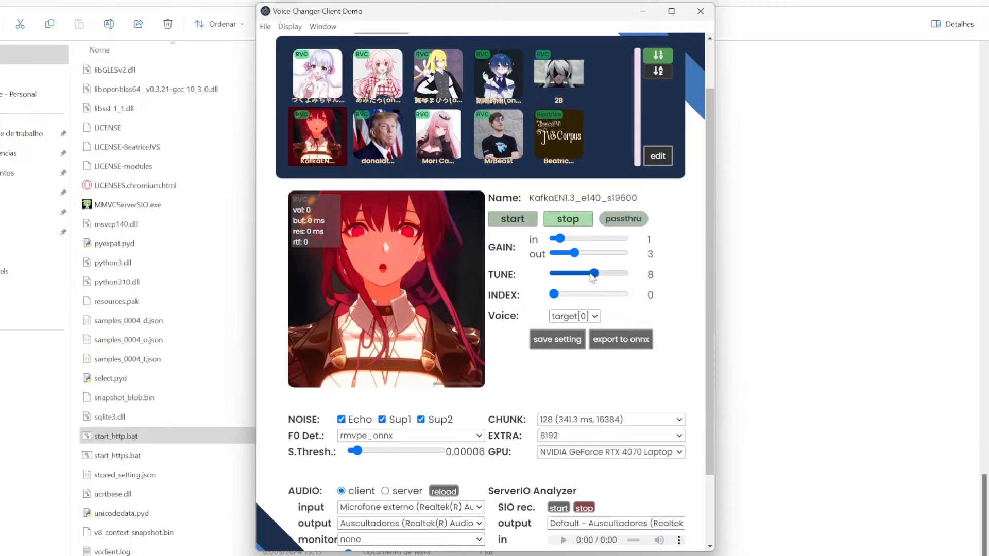
pyautogui.moveTo(596, 273); pyautogui.dragTo(572, 273)
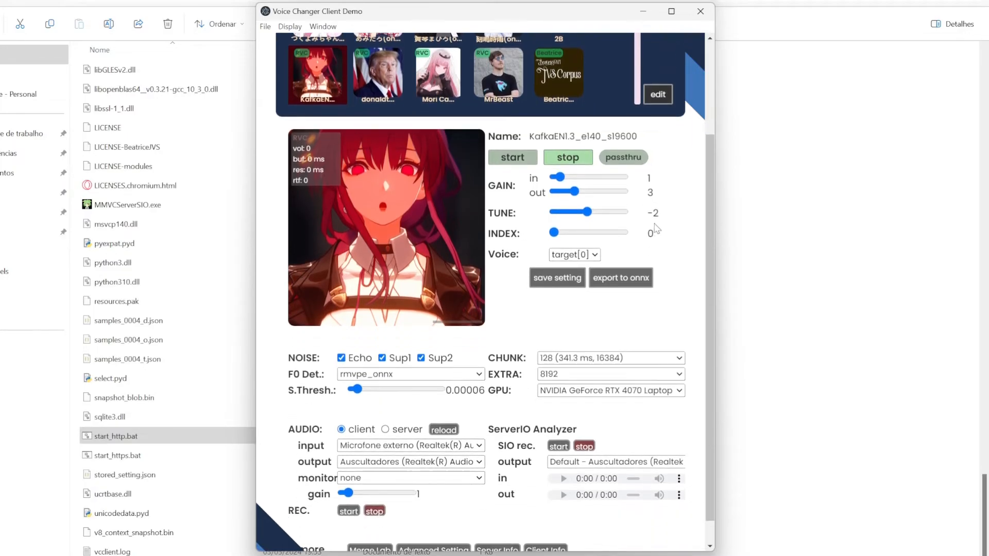
pyautogui.scroll(-3)
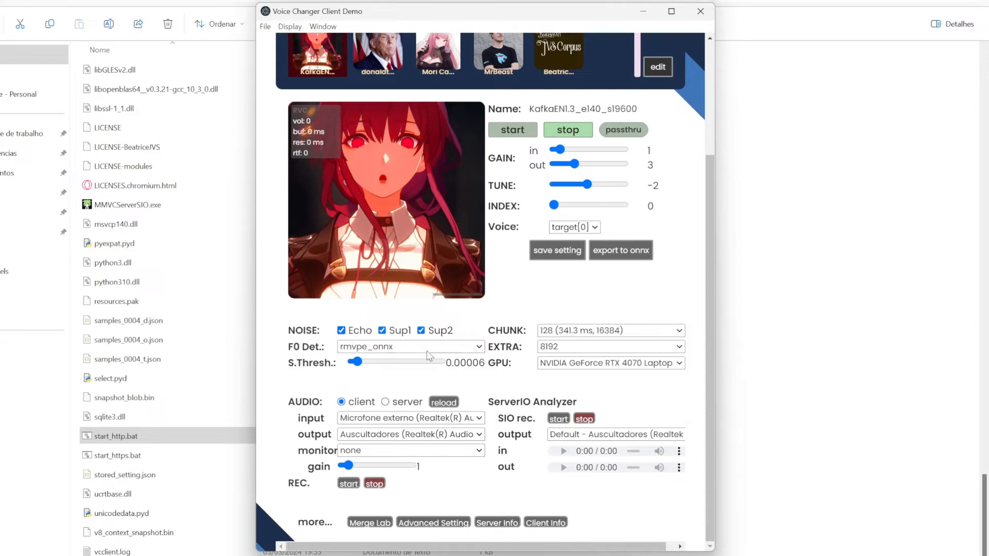
pyautogui.click(410, 346)
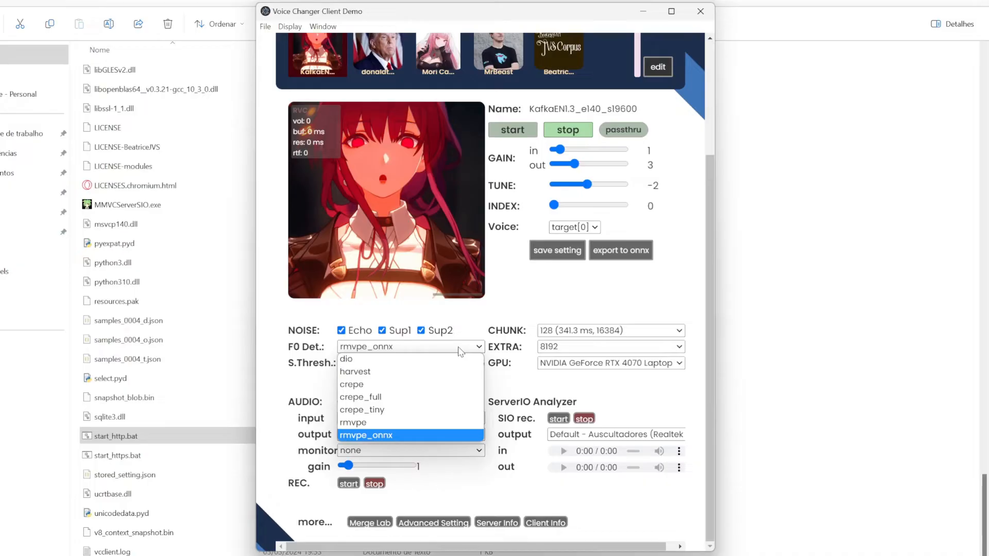
pyautogui.moveTo(369, 358)
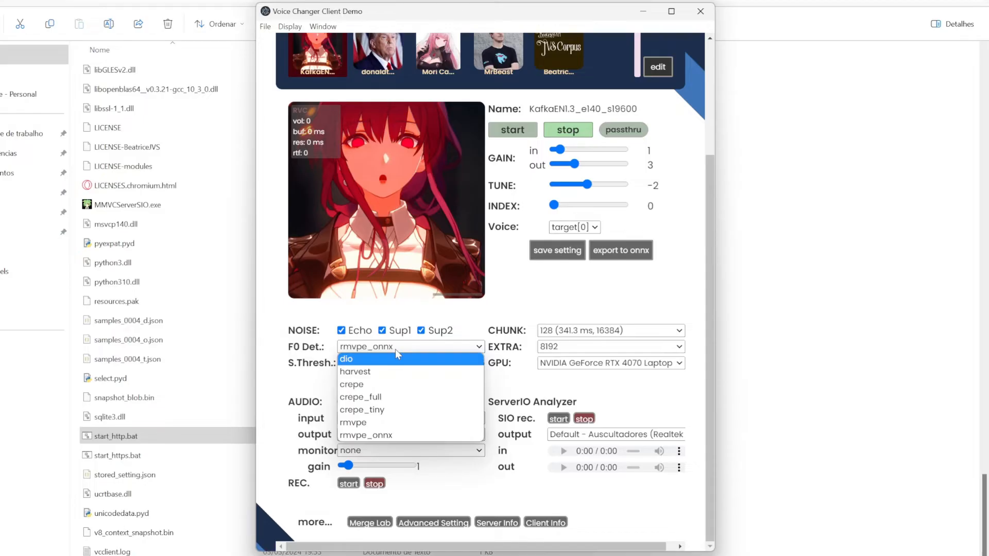
pyautogui.moveTo(396, 434)
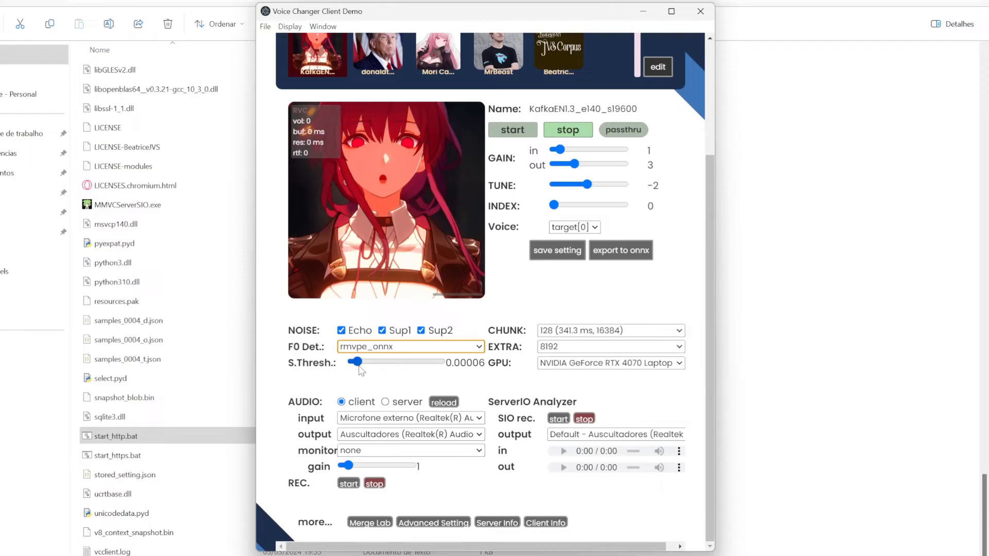
pyautogui.moveTo(381, 367)
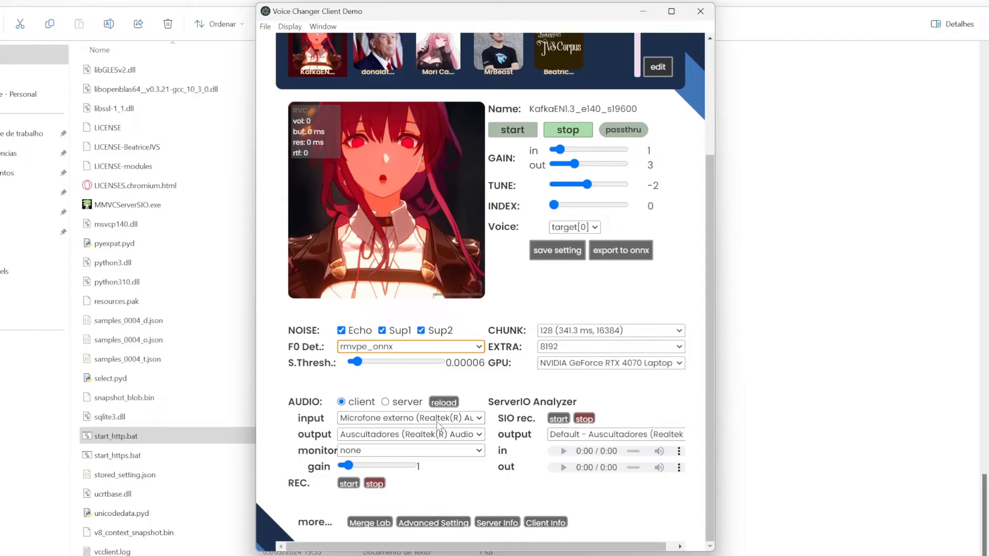
pyautogui.moveTo(465, 438)
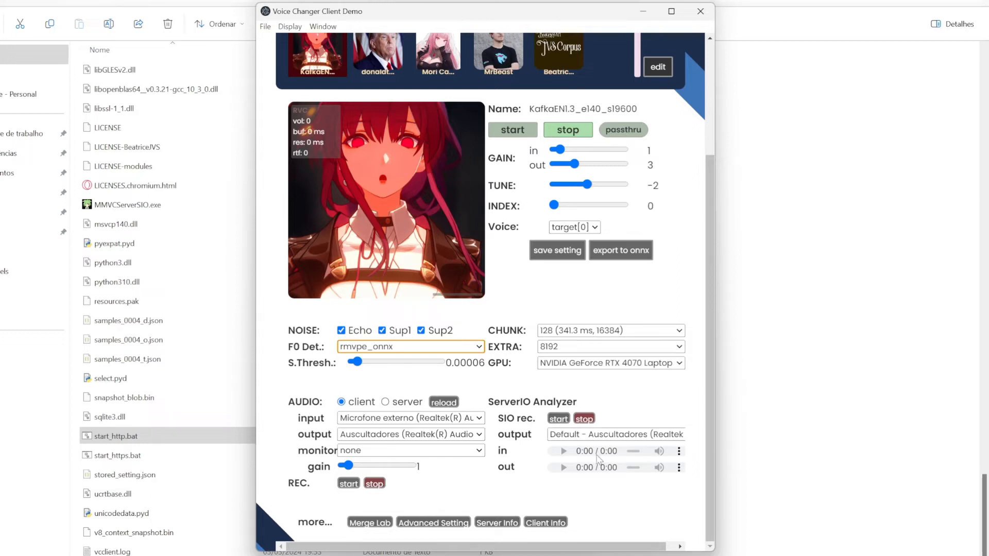
pyautogui.moveTo(547, 489)
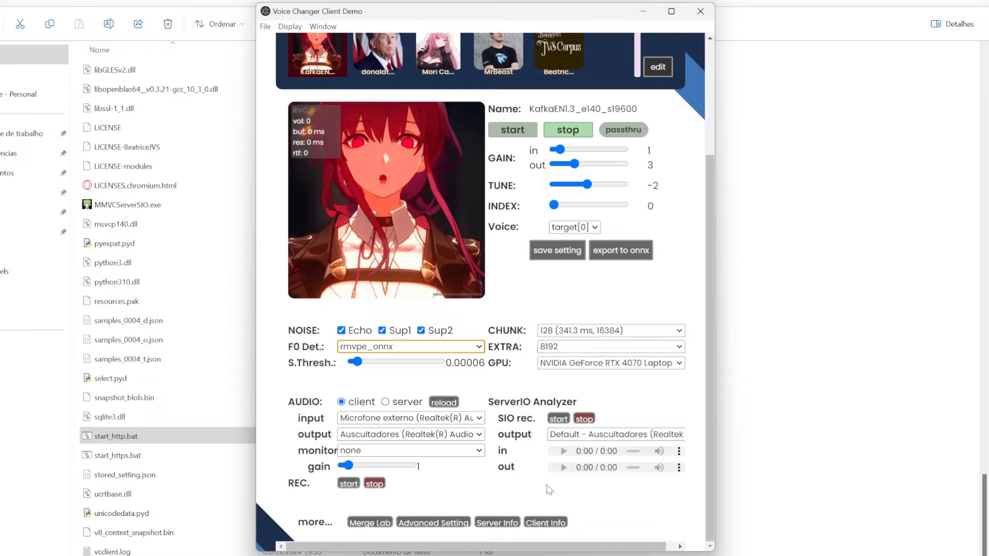
pyautogui.moveTo(659, 335)
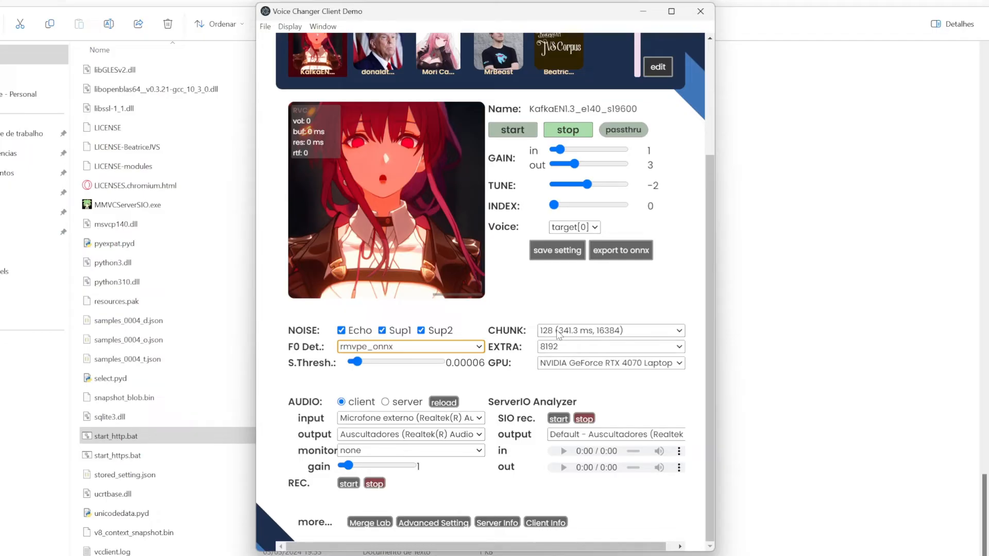
pyautogui.click(610, 331)
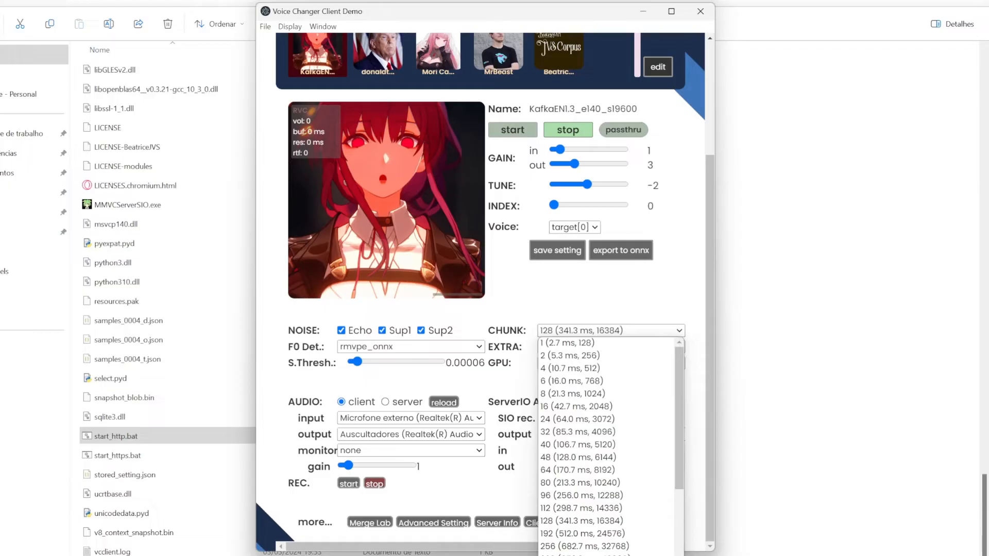
pyautogui.moveTo(575, 406)
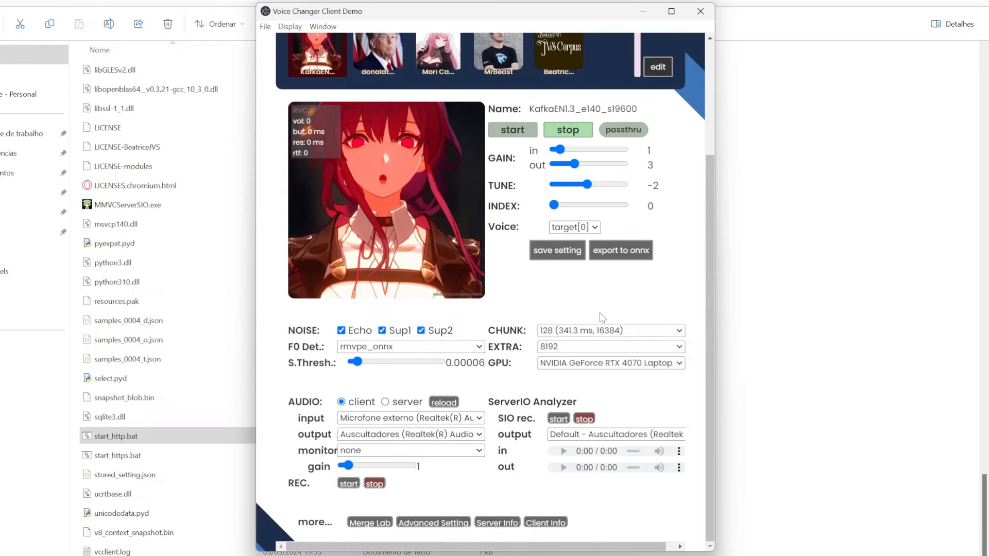
pyautogui.moveTo(610, 350)
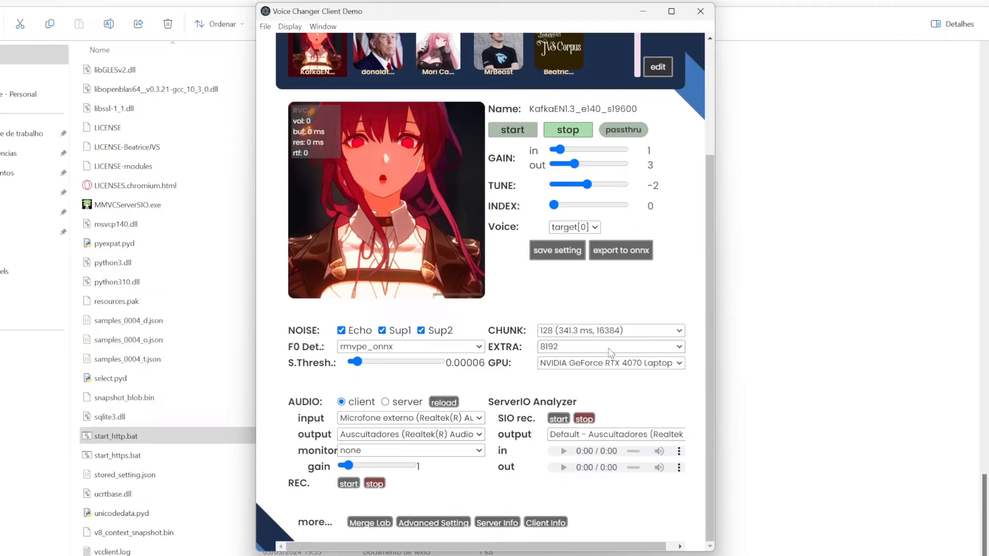
# Change the EXTRA buffer size from 8192 to 4096
pyautogui.click(609, 346)
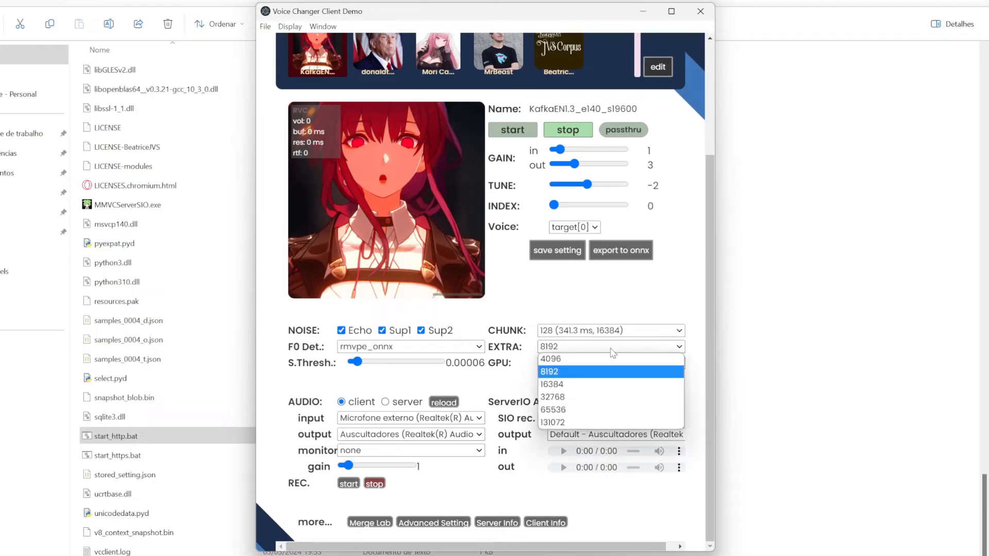
pyautogui.moveTo(582, 423)
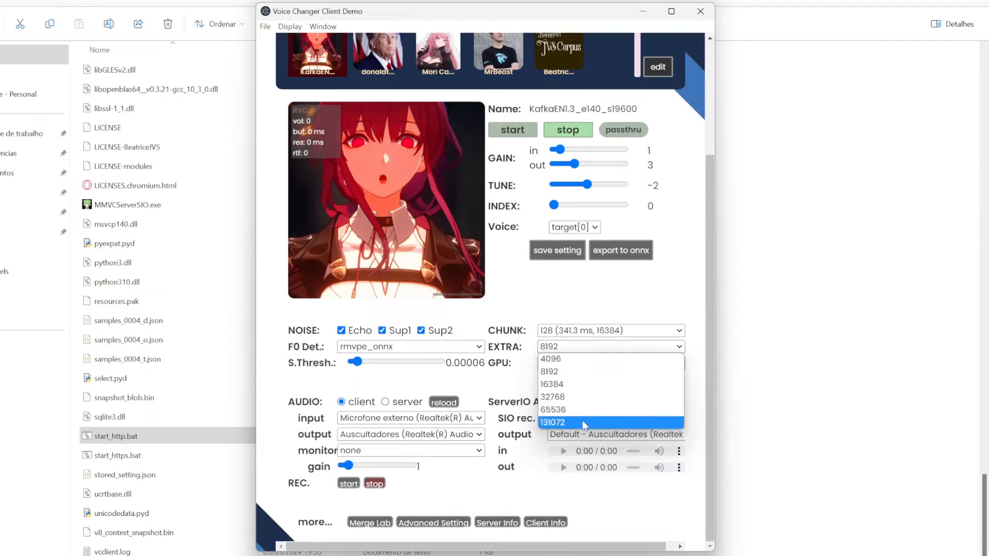
pyautogui.moveTo(586, 372)
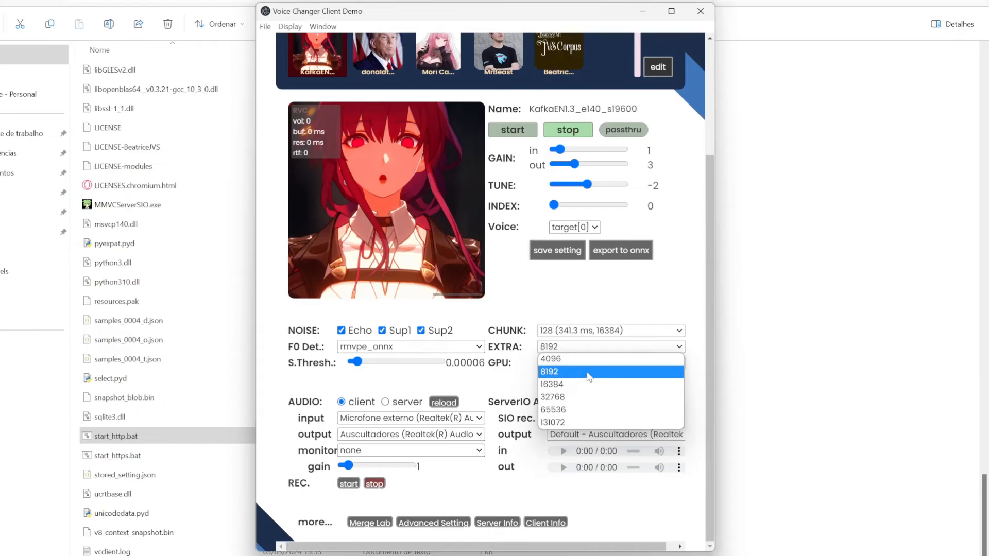
pyautogui.click(549, 359)
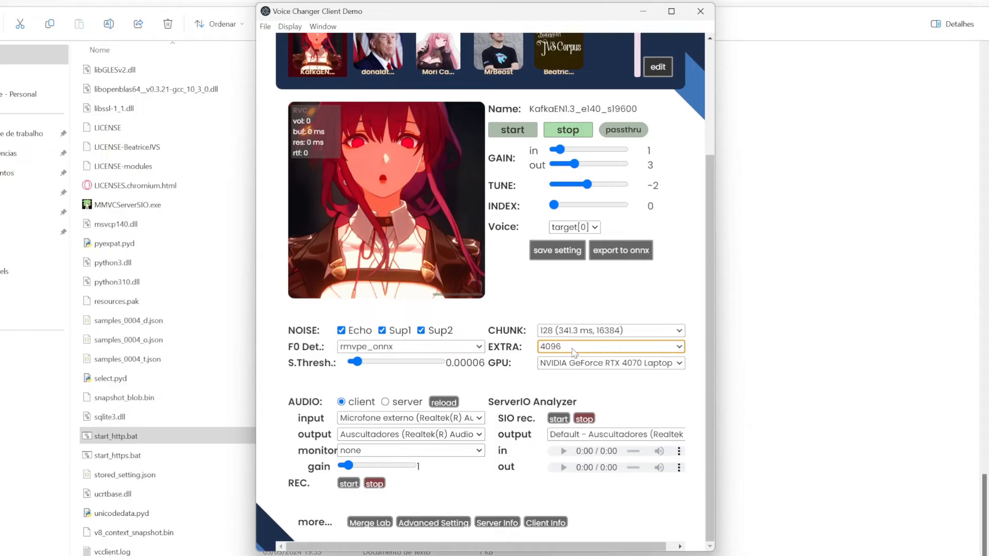
# Return the EXTRA buffer size to 8192
pyautogui.click(609, 346)
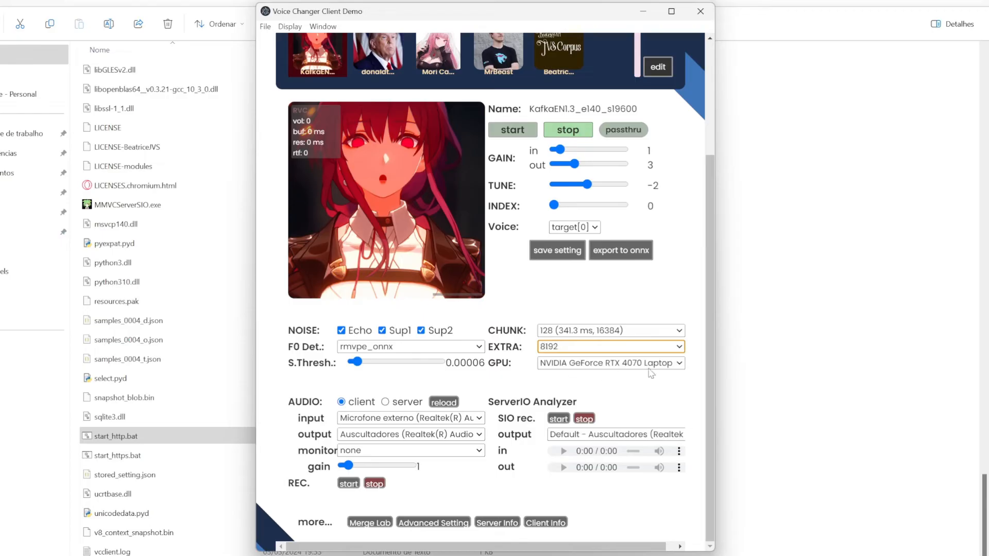
pyautogui.moveTo(598, 370)
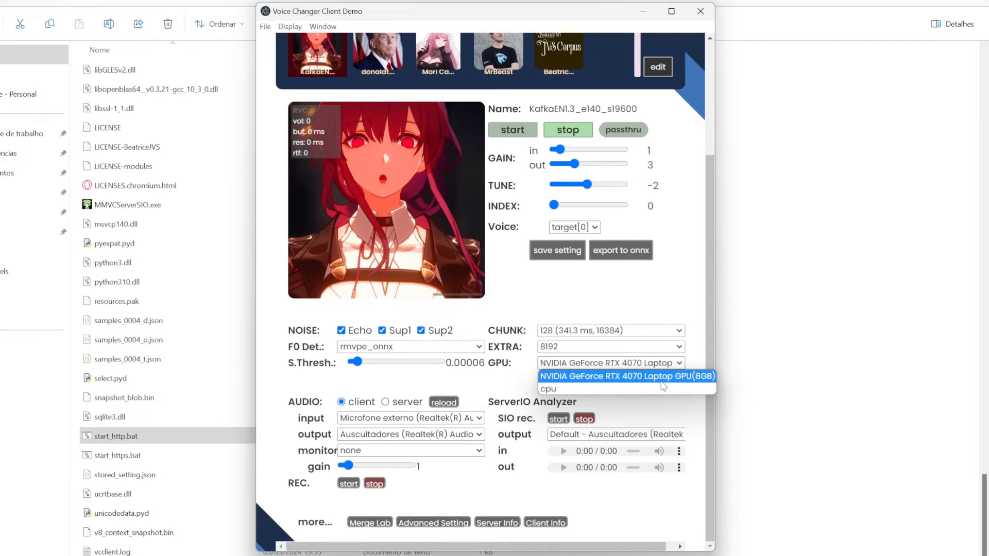
pyautogui.moveTo(517, 375)
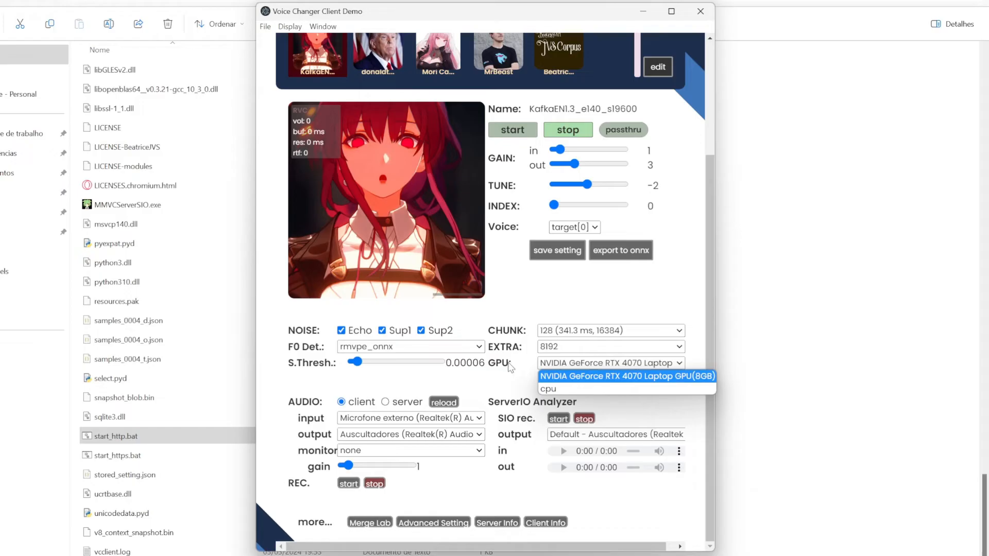
pyautogui.moveTo(512, 369)
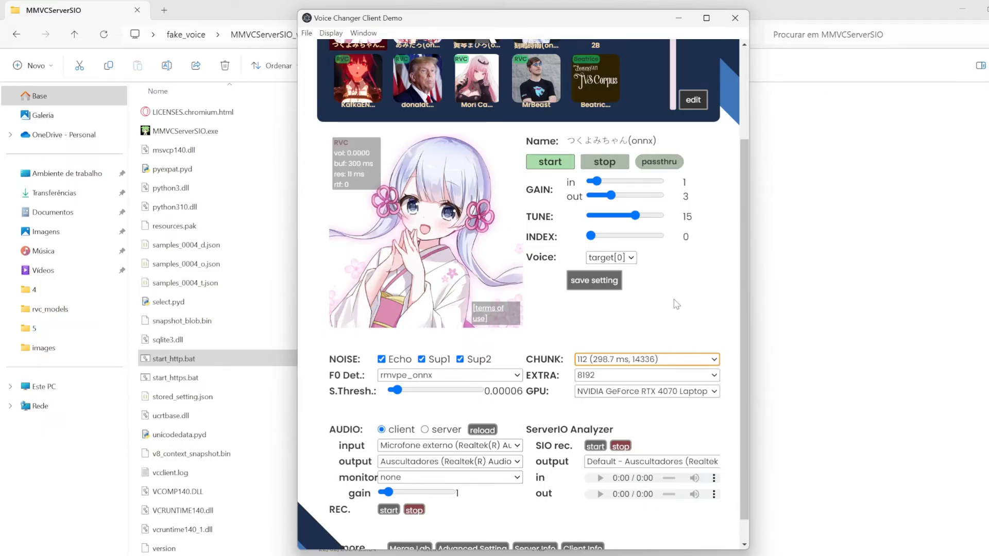
# Pull the つくよみちゃん(onnx) voice's TUNE from 15 down through 0 to -20, then nudge it again
pyautogui.moveTo(635, 215); pyautogui.dragTo(615, 216)
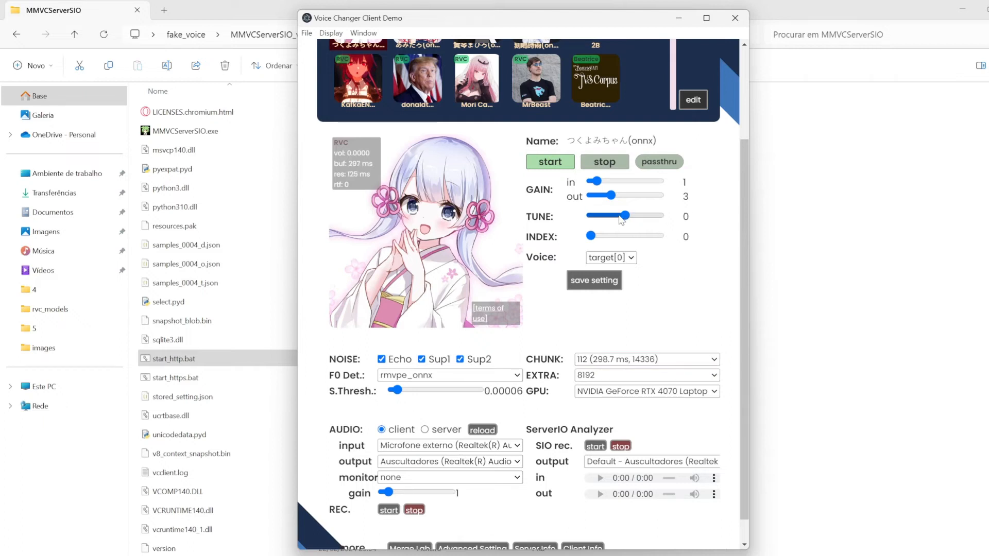
pyautogui.moveTo(621, 216); pyautogui.dragTo(605, 216)
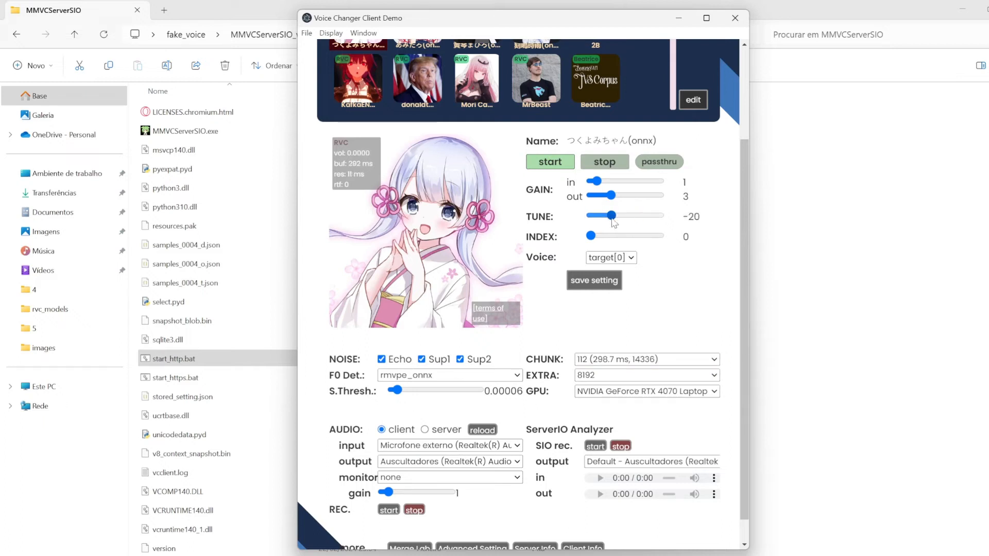
pyautogui.moveTo(609, 216); pyautogui.dragTo(633, 215)
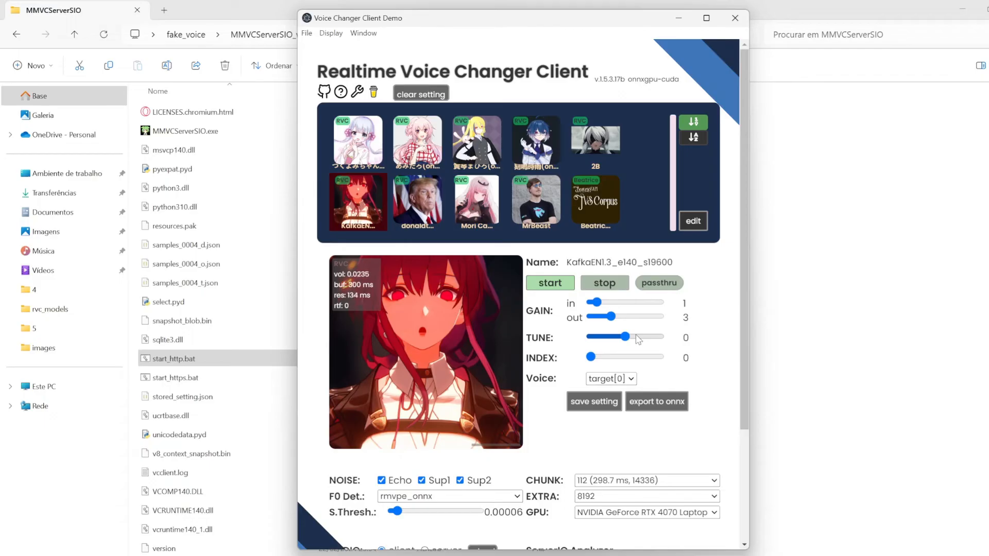
# Raise the Kafka voice's TUNE to 15, then bring it back to about 7
pyautogui.moveTo(624, 337); pyautogui.dragTo(637, 337)
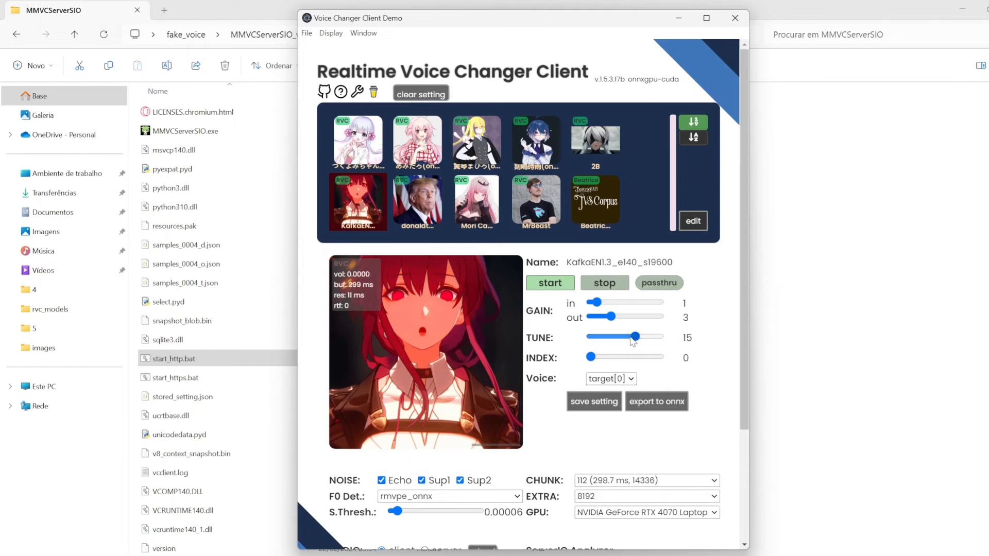
pyautogui.moveTo(636, 335); pyautogui.dragTo(630, 335)
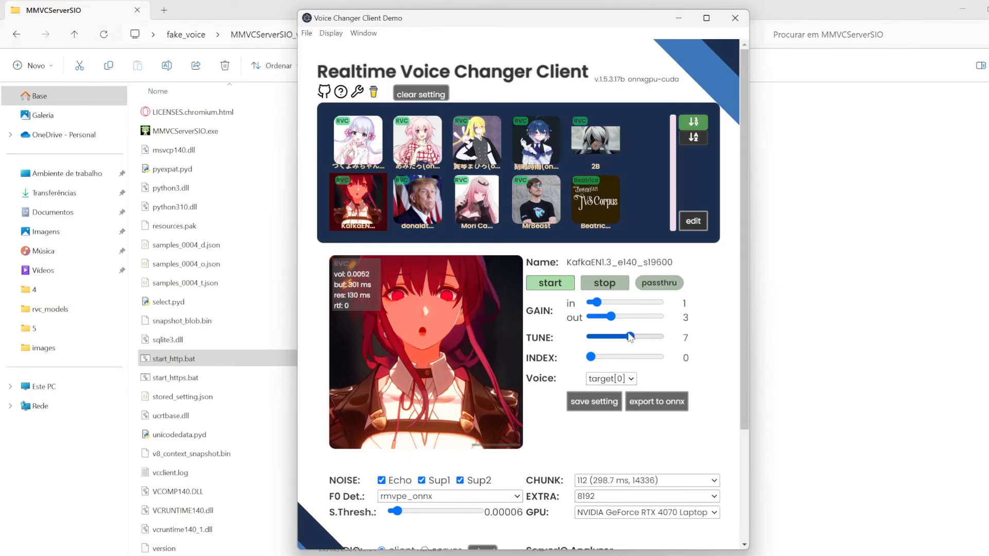
pyautogui.moveTo(628, 337); pyautogui.dragTo(634, 337)
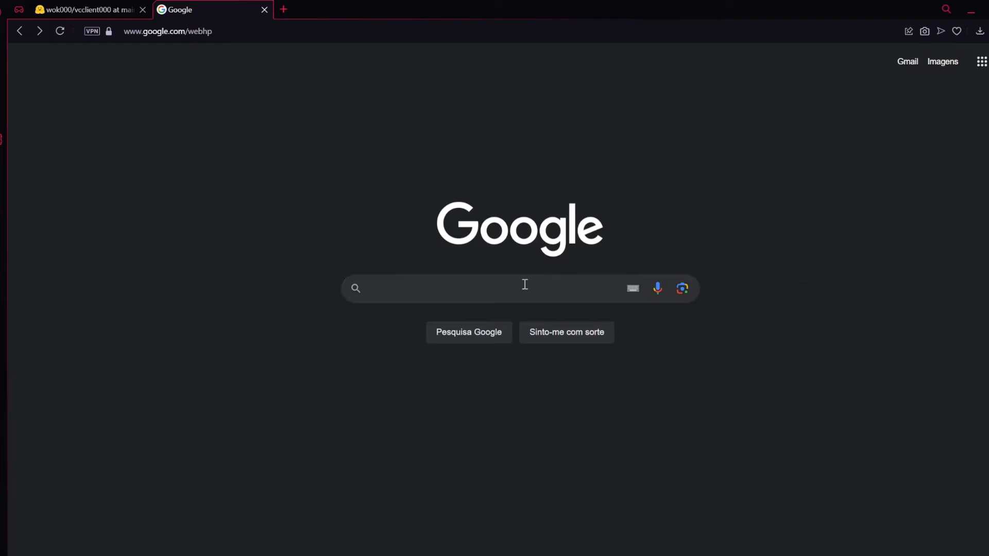
# Search Google for 'rvc' models, enter voice-models.com and search its list for 'gawr'
pyautogui.write('rvc')
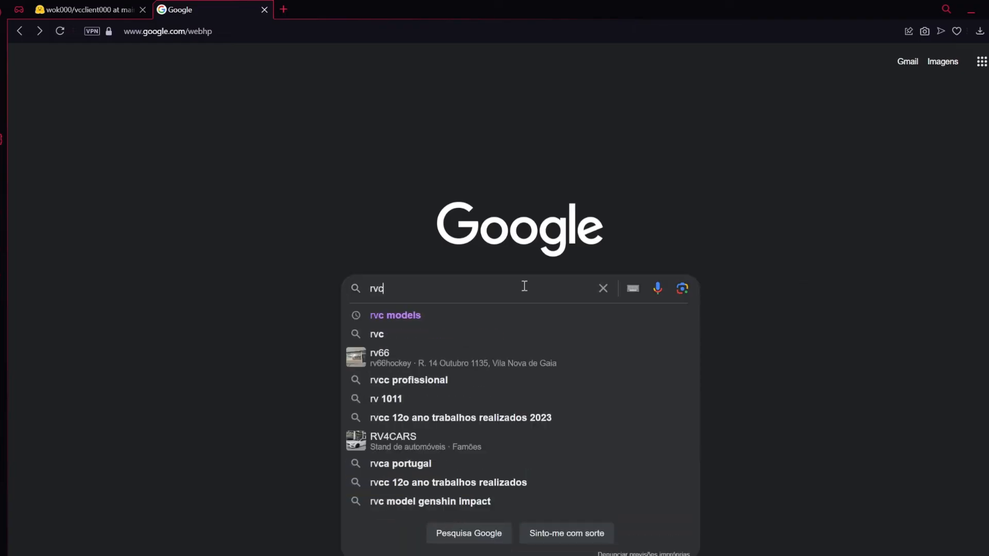
pyautogui.click(394, 315)
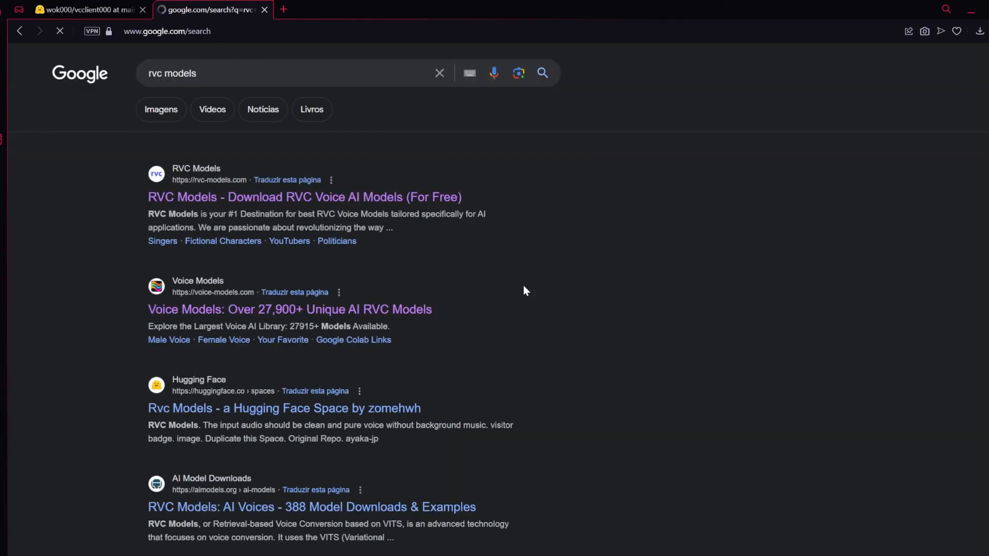
pyautogui.click(290, 309)
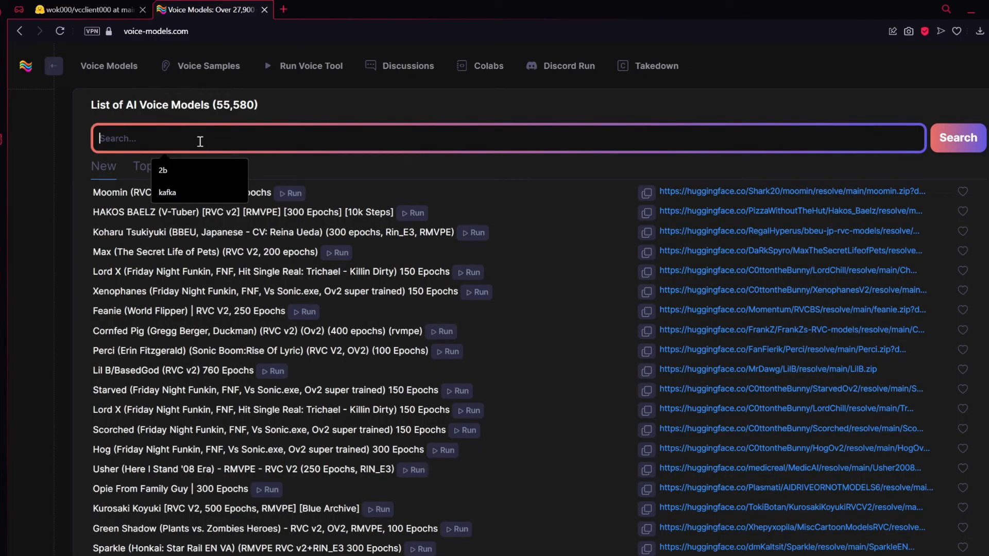
pyautogui.write('gawr')
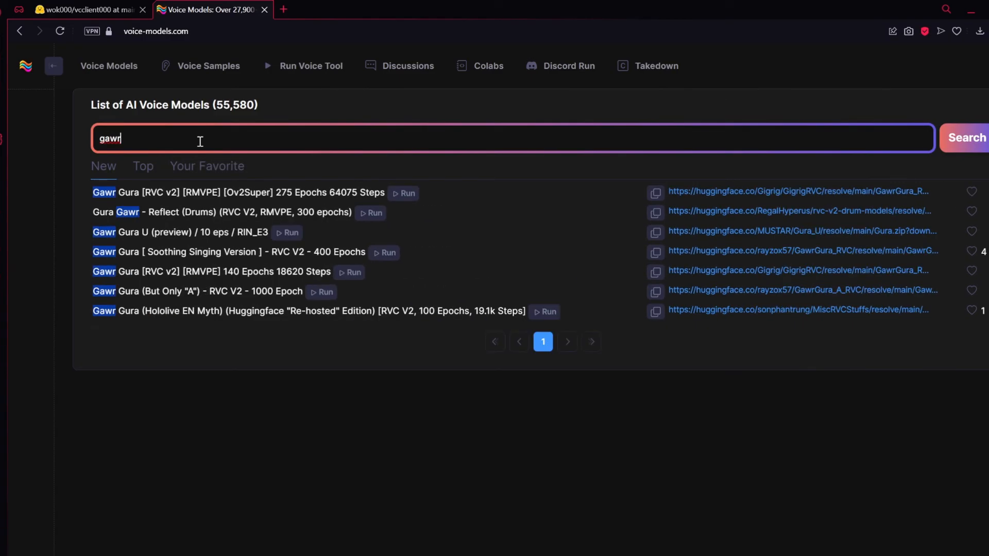
pyautogui.moveTo(230, 186)
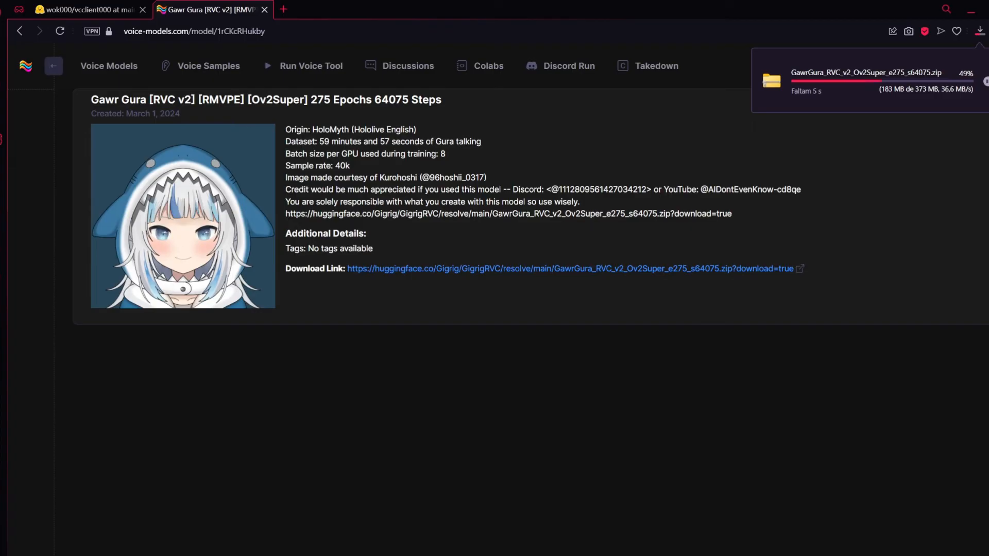
pyautogui.moveTo(549, 494)
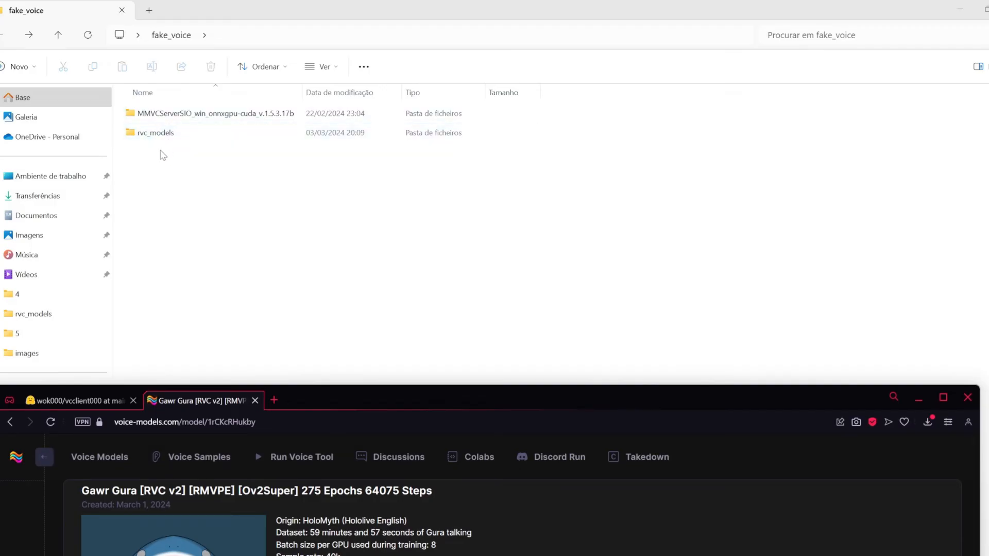
# Move the downloaded Gawr Gura RVC v2 zip into the rvc_models folder
pyautogui.click(156, 133)
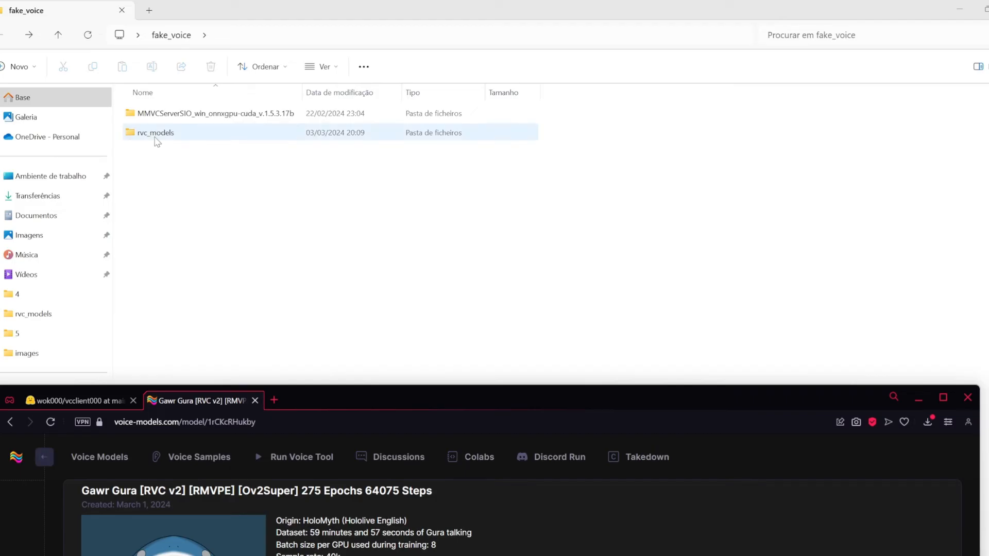
pyautogui.doubleClick(156, 133)
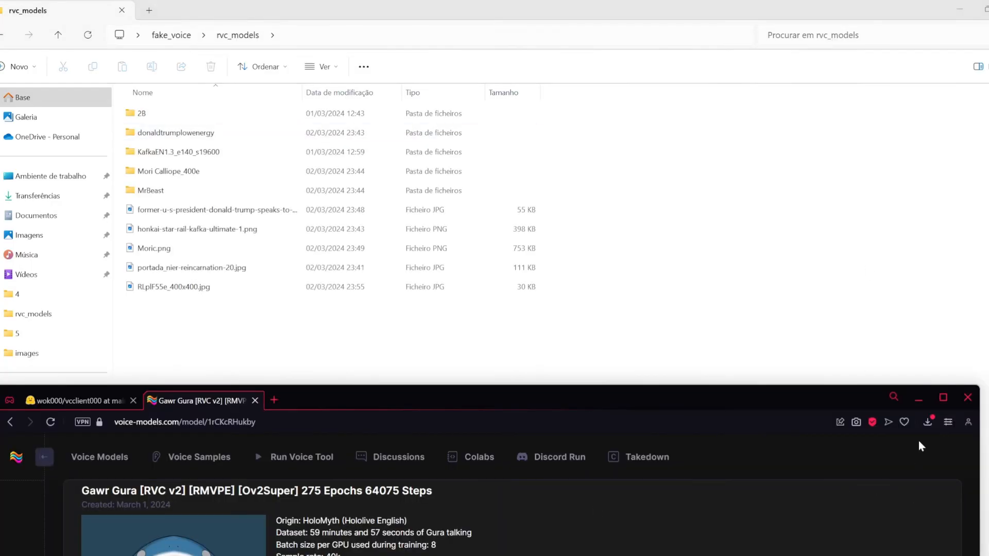
pyautogui.click(927, 422)
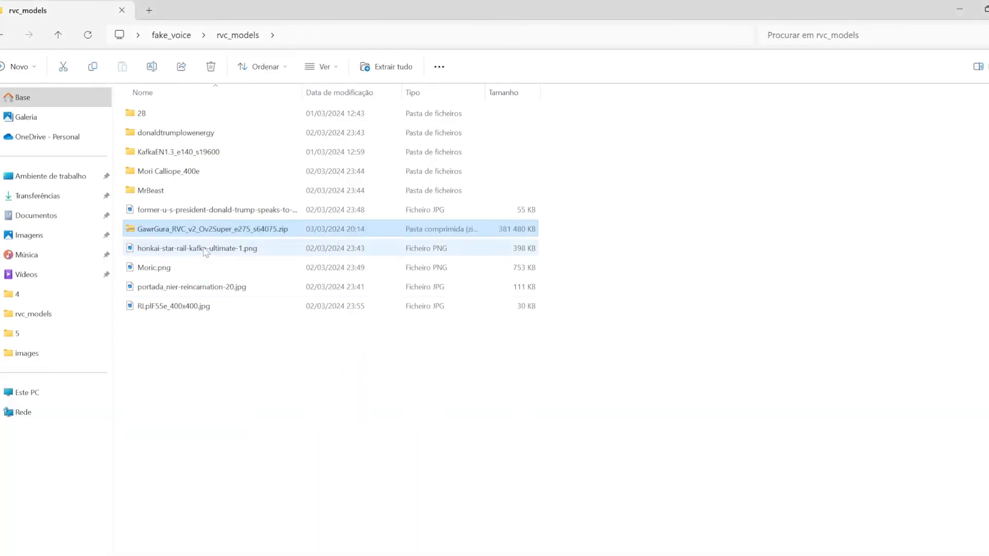
# Extract the Gura zip into a same-named folder holding the .pth model and .index file
pyautogui.rightClick(210, 228)
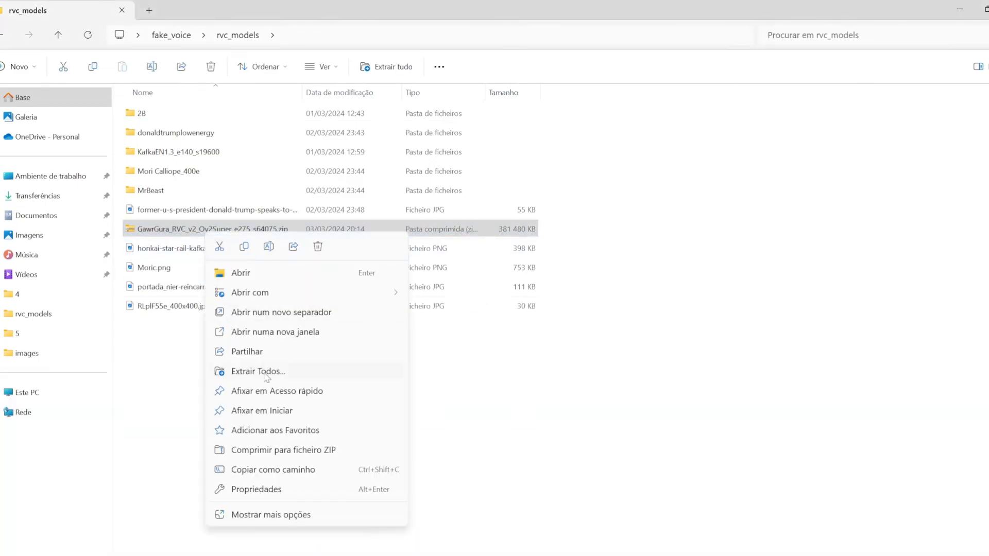
pyautogui.click(257, 371)
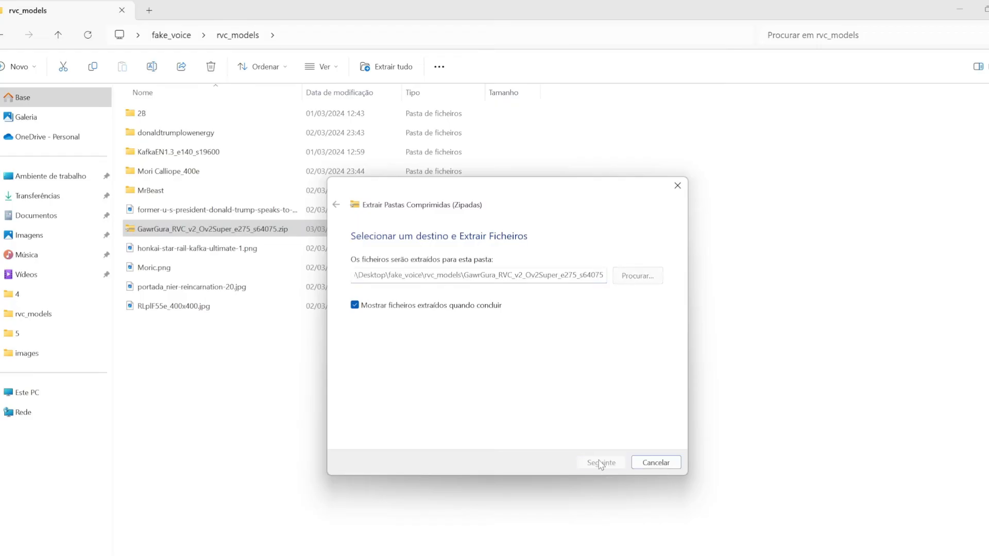
pyautogui.click(599, 462)
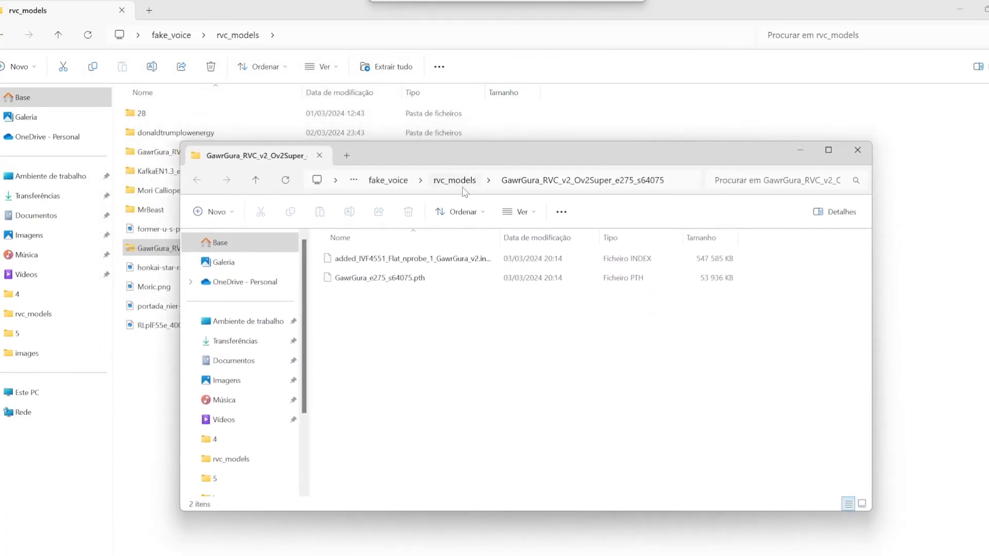
pyautogui.click(857, 151)
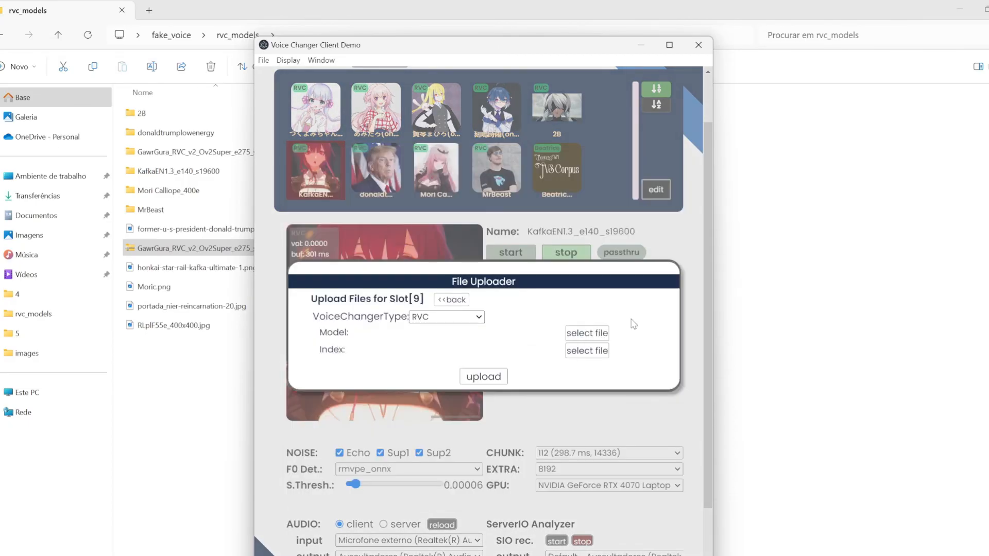
# Choose GawrGura_e275_s64075.pth from the extracted folder as the slot 9 model file
pyautogui.click(586, 333)
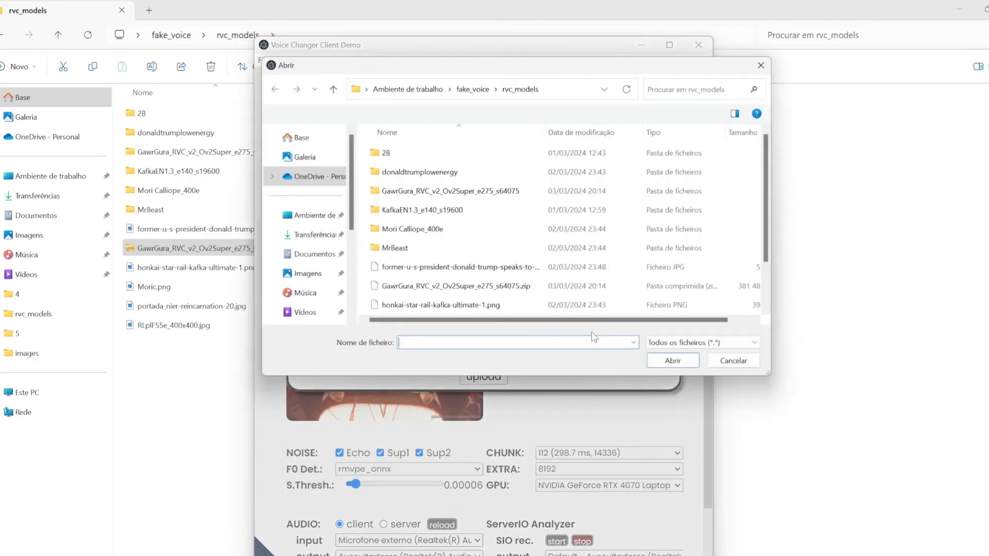
pyautogui.click(448, 191)
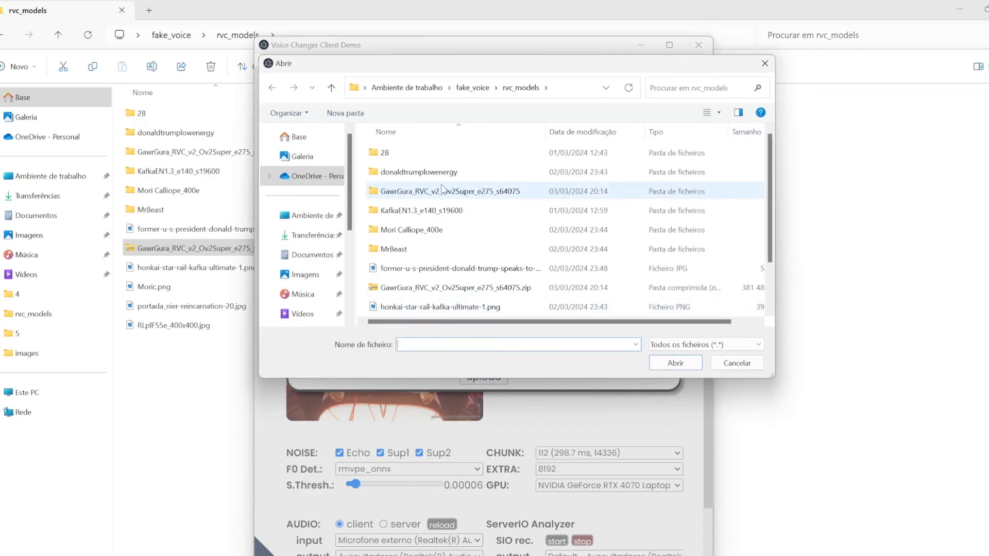
pyautogui.moveTo(461, 198)
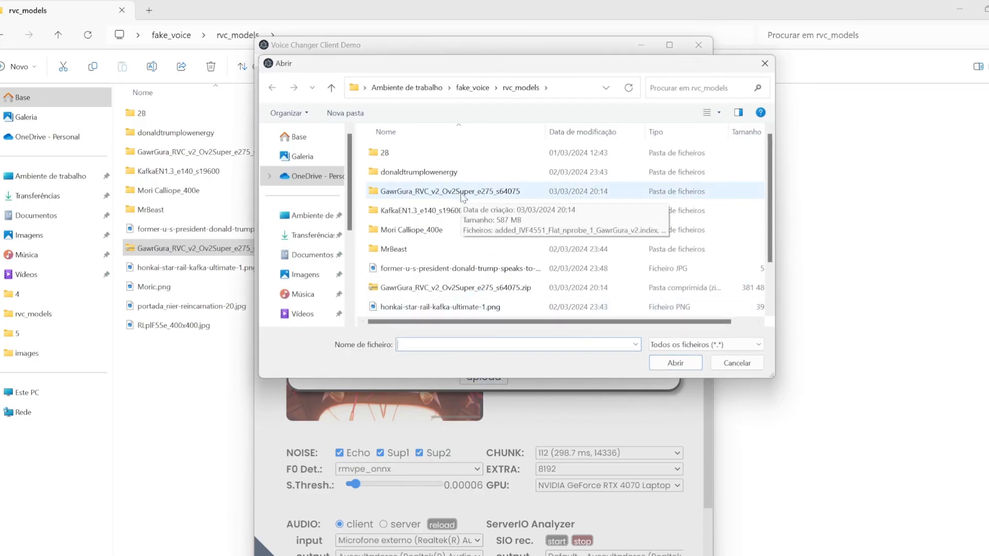
pyautogui.doubleClick(449, 192)
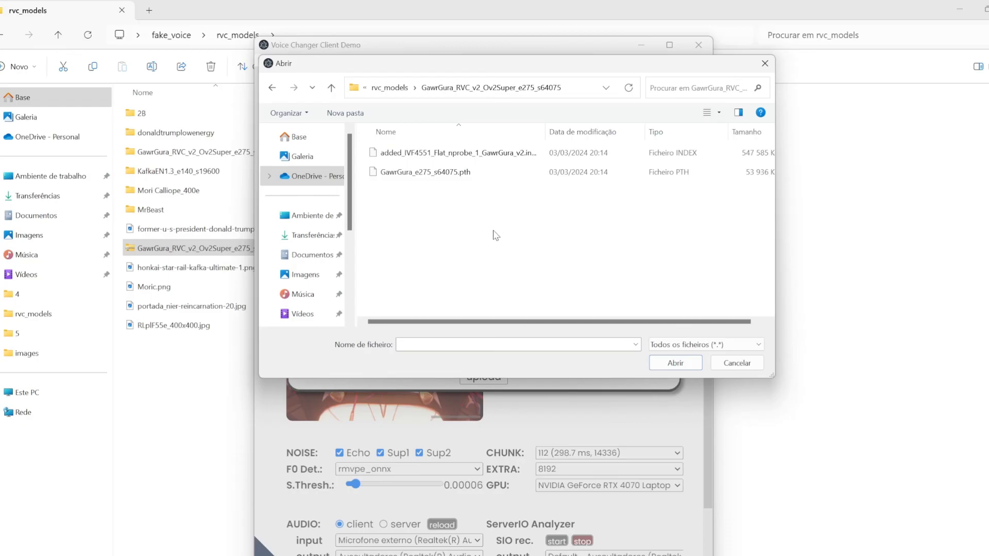
pyautogui.click(425, 172)
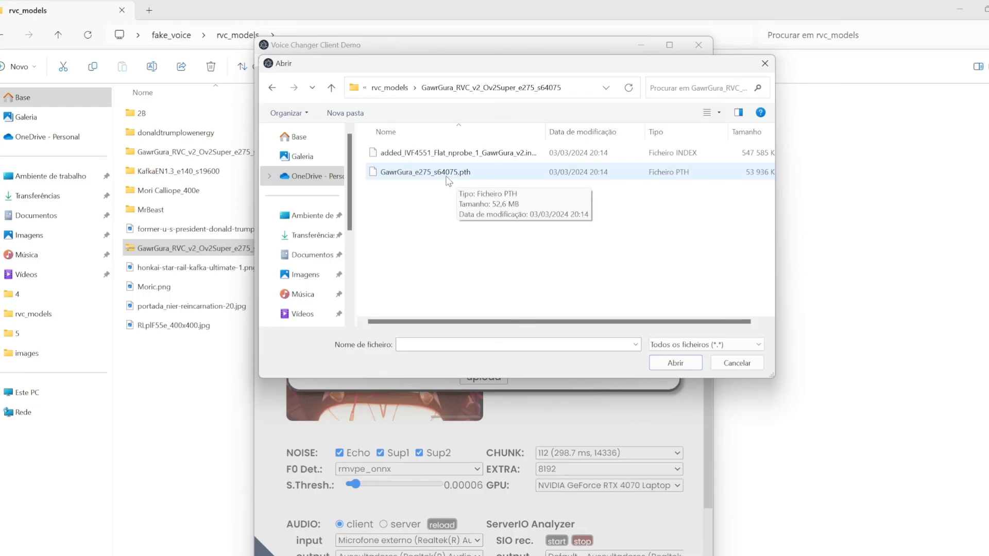
pyautogui.click(424, 173)
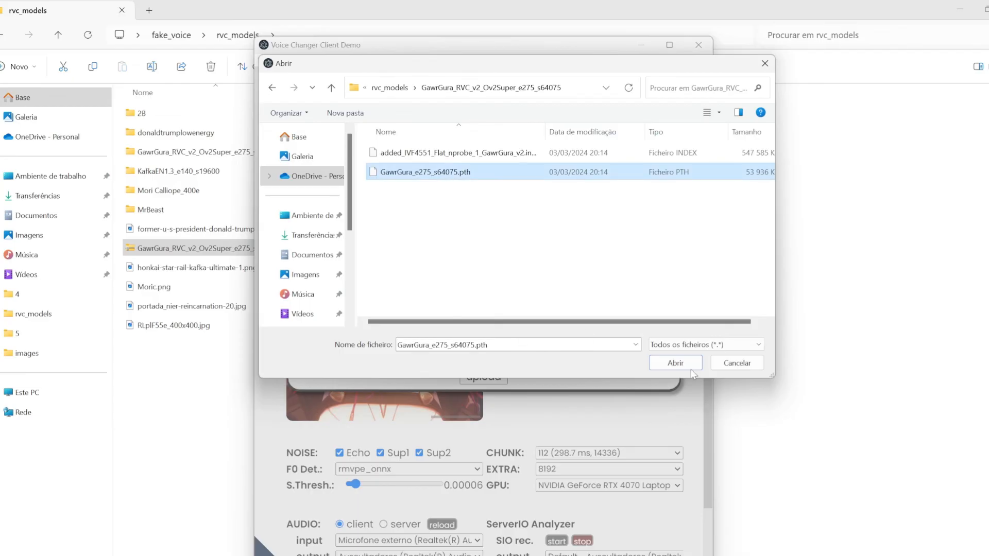
pyautogui.click(674, 362)
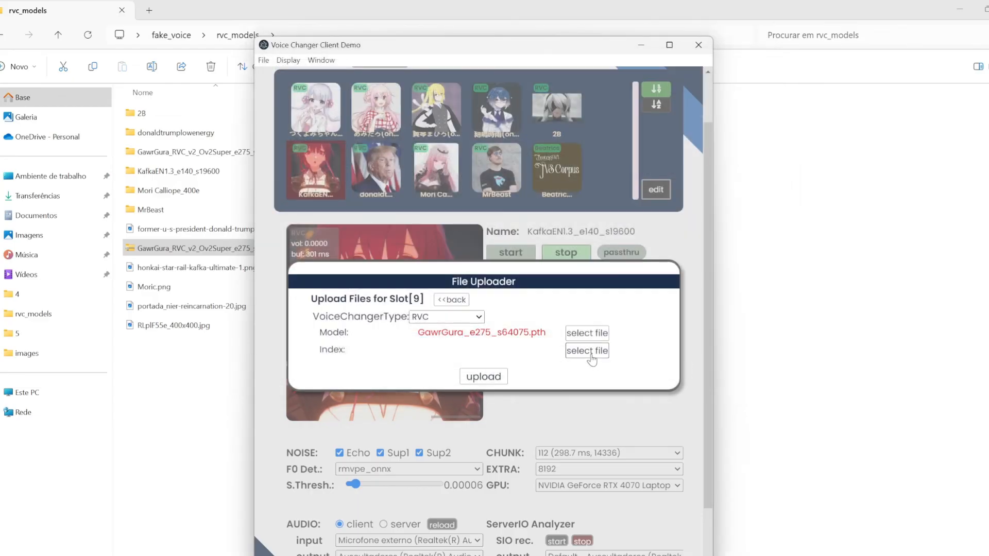
# Add the matching .index file, upload both into slot 9 and dismiss Model Slot Configuration
pyautogui.click(586, 350)
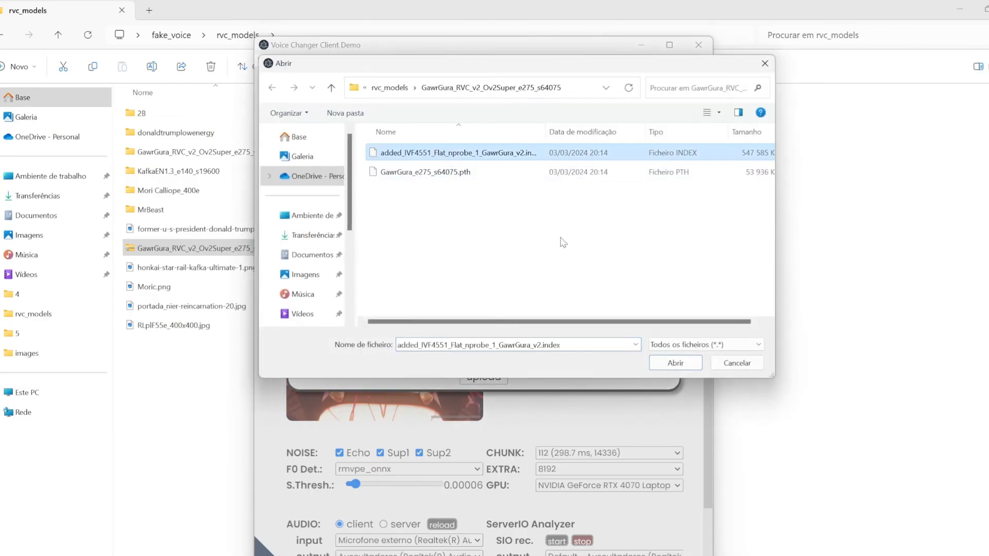
pyautogui.click(675, 363)
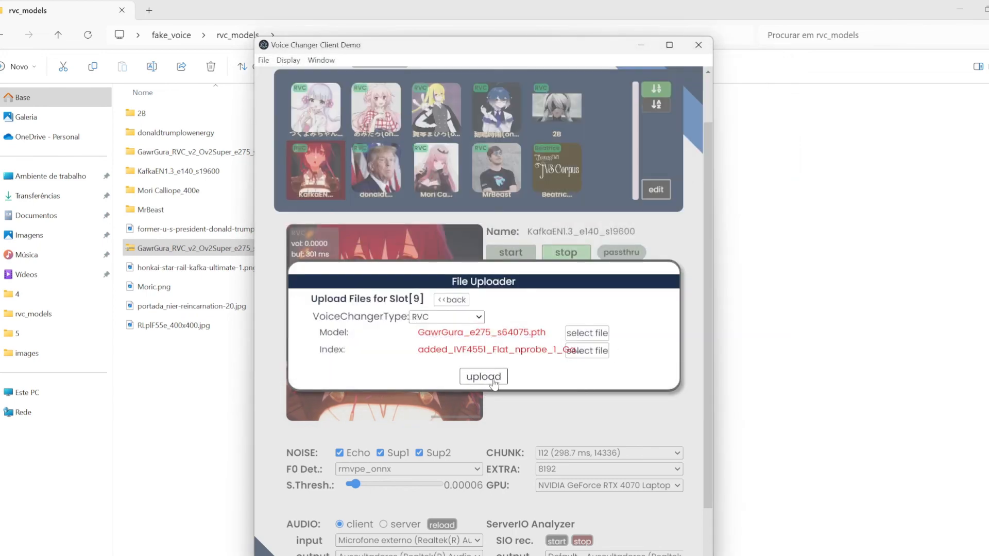
pyautogui.click(483, 377)
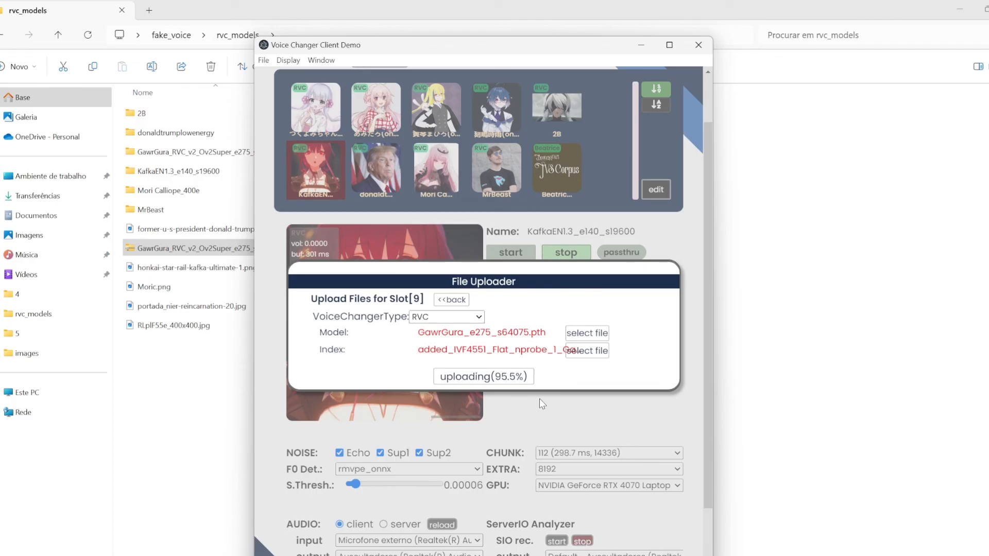
pyautogui.click(451, 298)
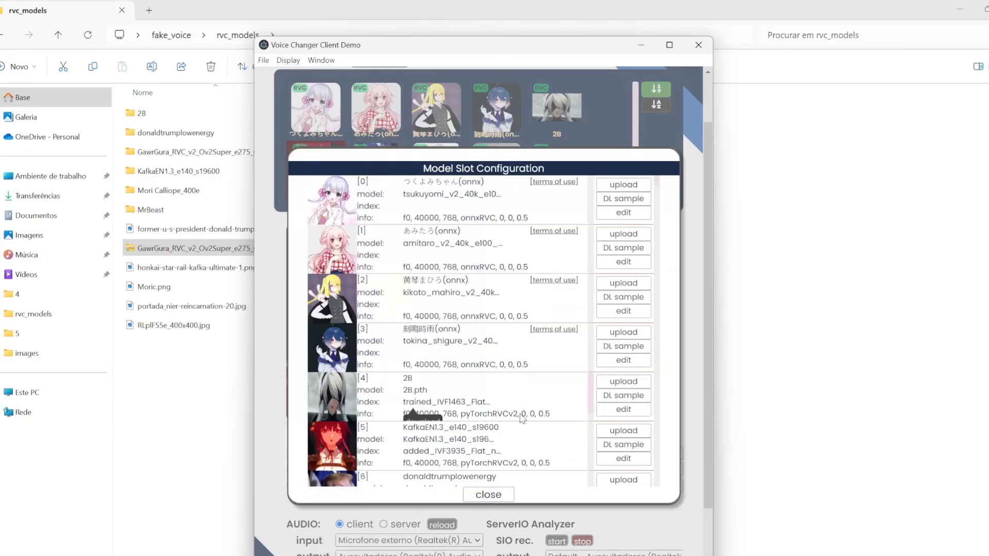
pyautogui.scroll(-3)
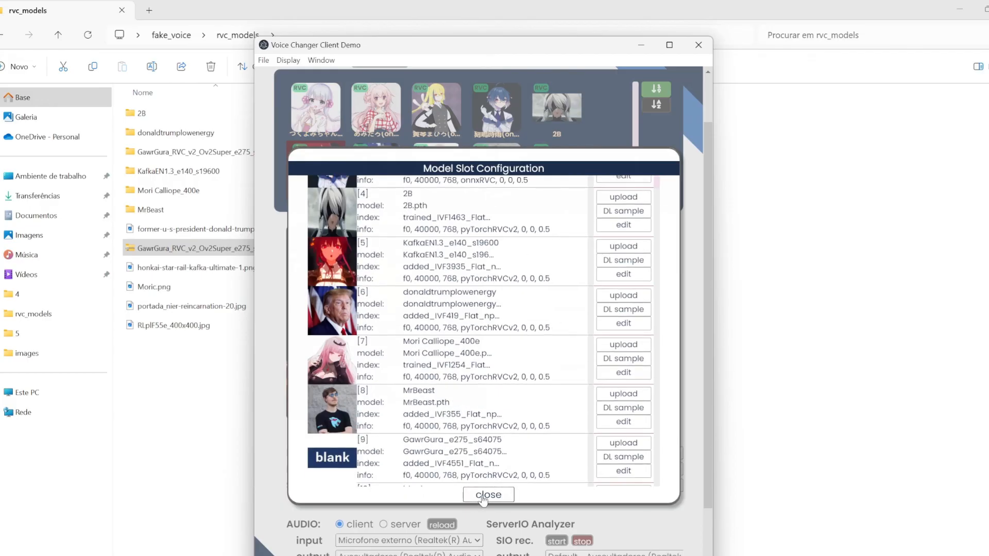
pyautogui.click(487, 494)
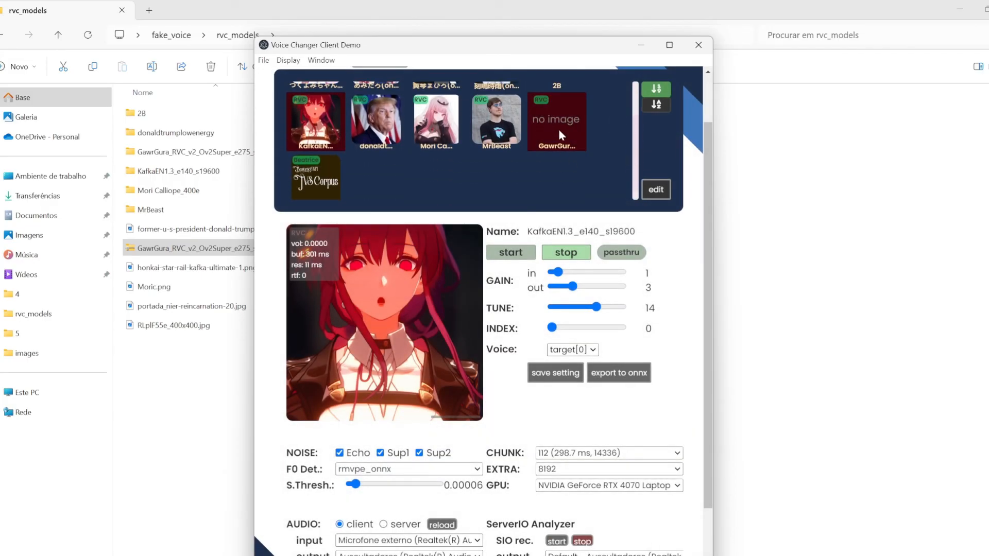
# Activate the GawrGura slot, start conversion, and set tune 15 and chunk 80
pyautogui.click(556, 122)
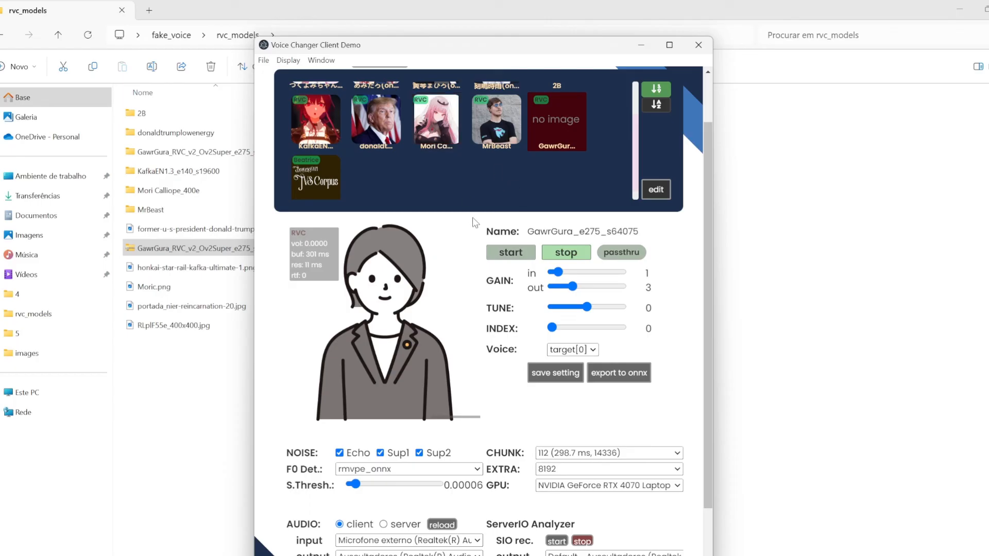
pyautogui.click(510, 252)
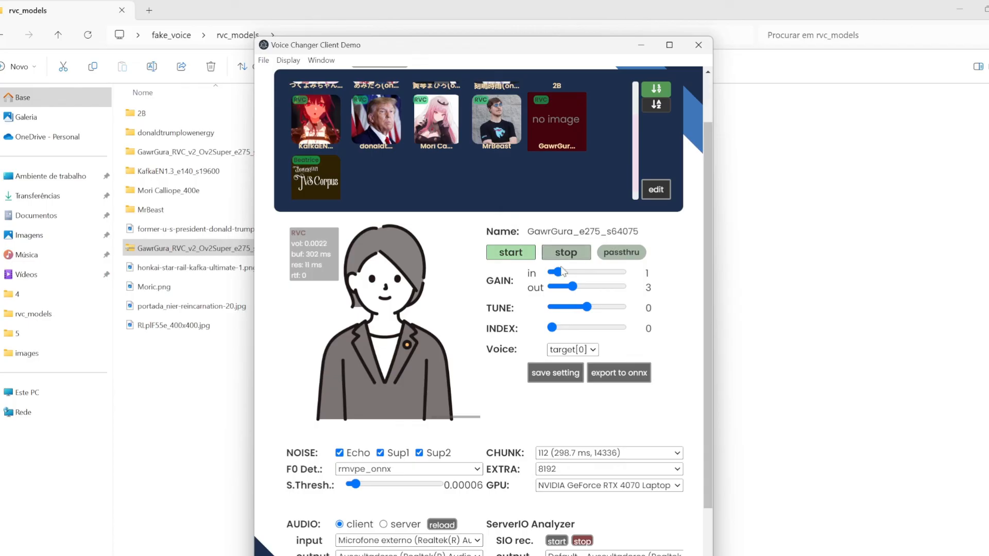
pyautogui.moveTo(568, 307); pyautogui.dragTo(597, 307)
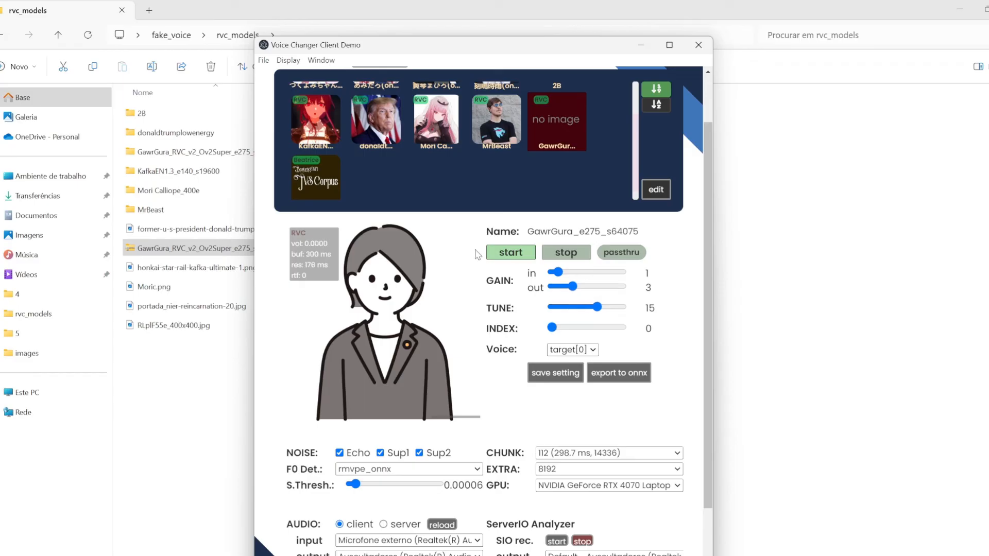
pyautogui.click(510, 253)
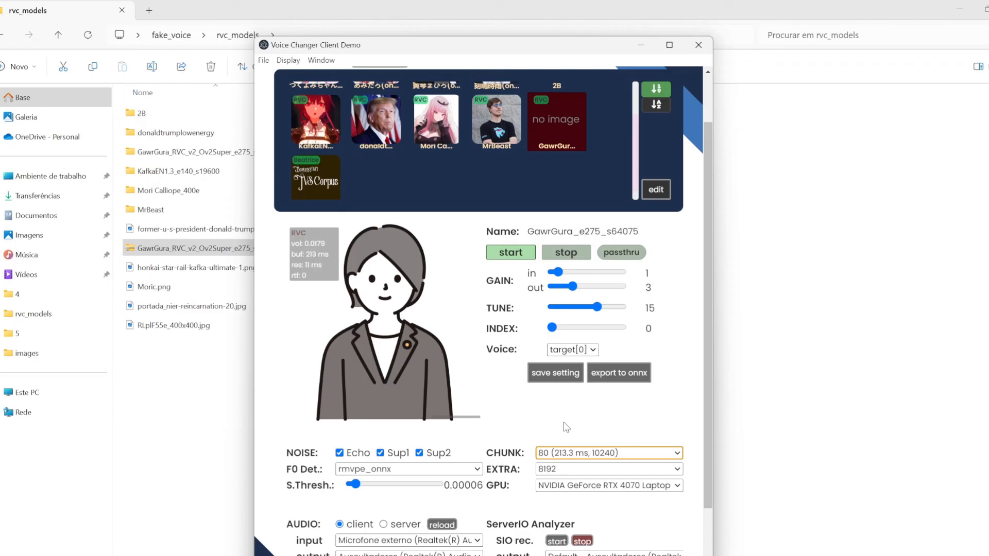
pyautogui.moveTo(443, 344)
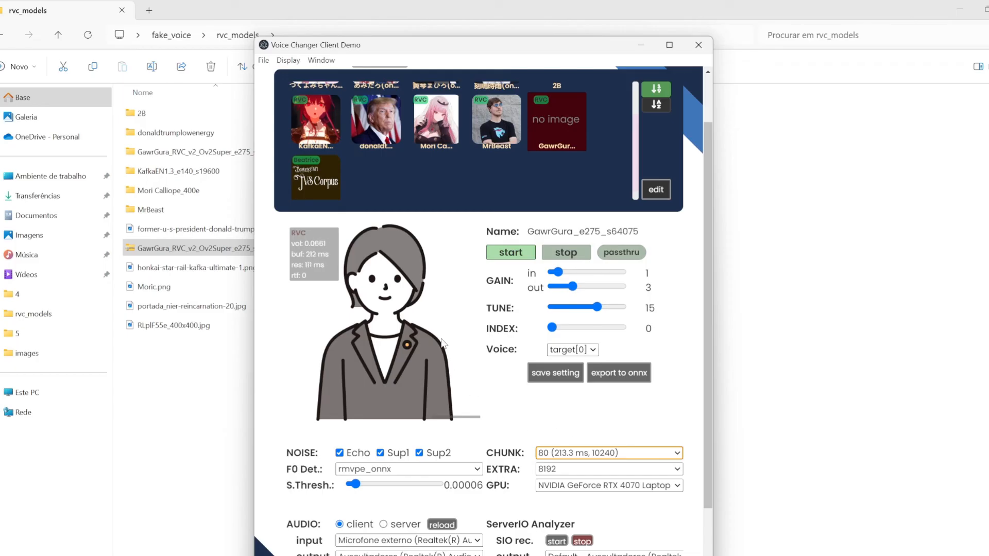